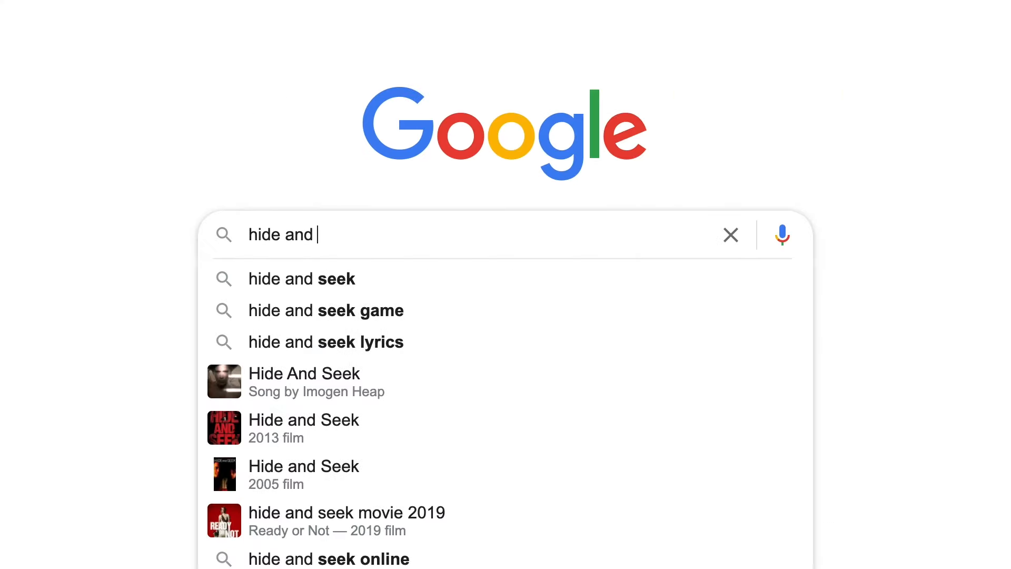
Step: Search Google for 'hide and seek tempo'
text(seek tempo)
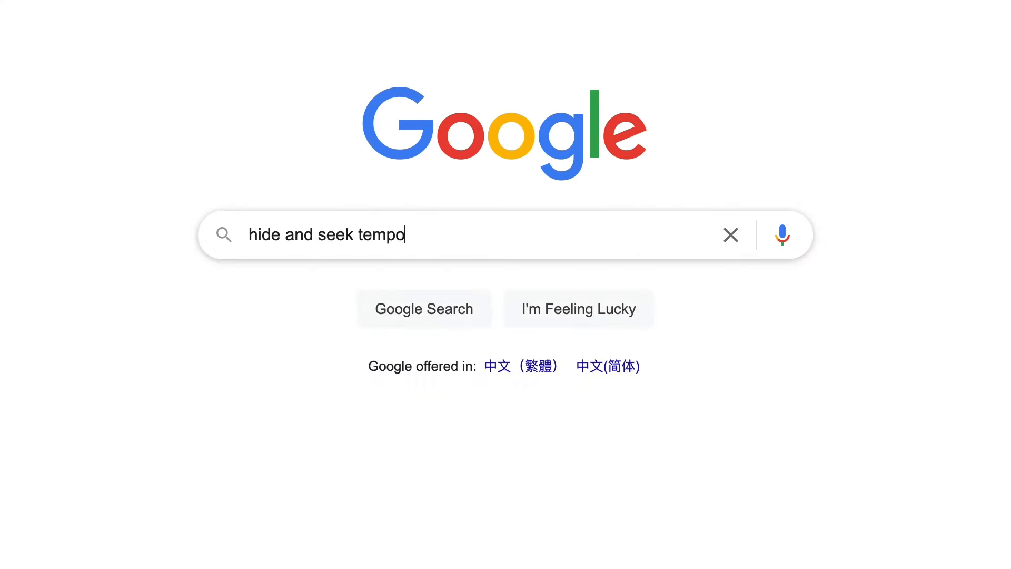
key(Return)
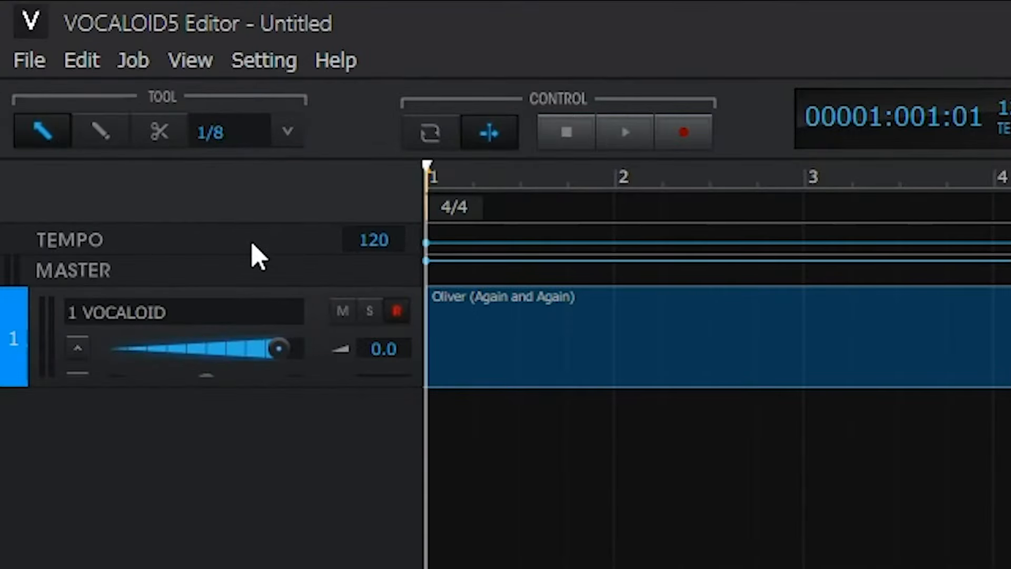
mouse_move(297, 216)
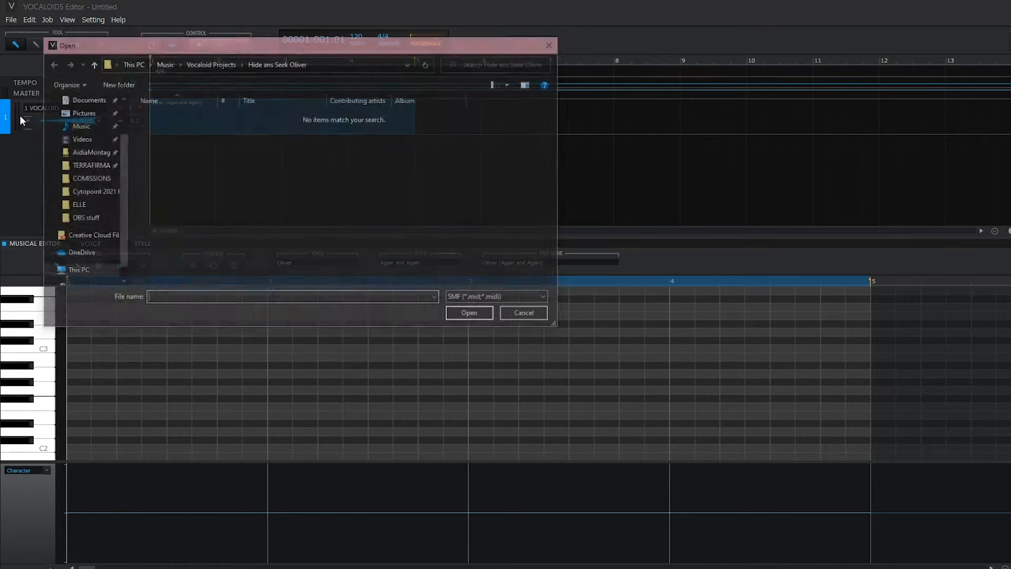
Step: Expand the Open dialog's file-type list to see the MIDI, VSQX and VPR formats
click(544, 299)
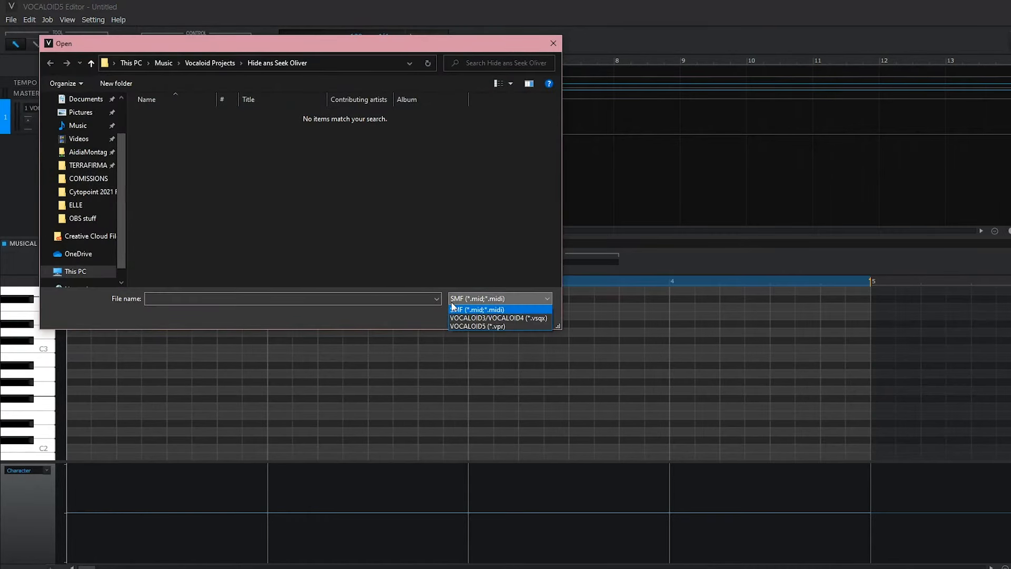
mouse_move(449, 319)
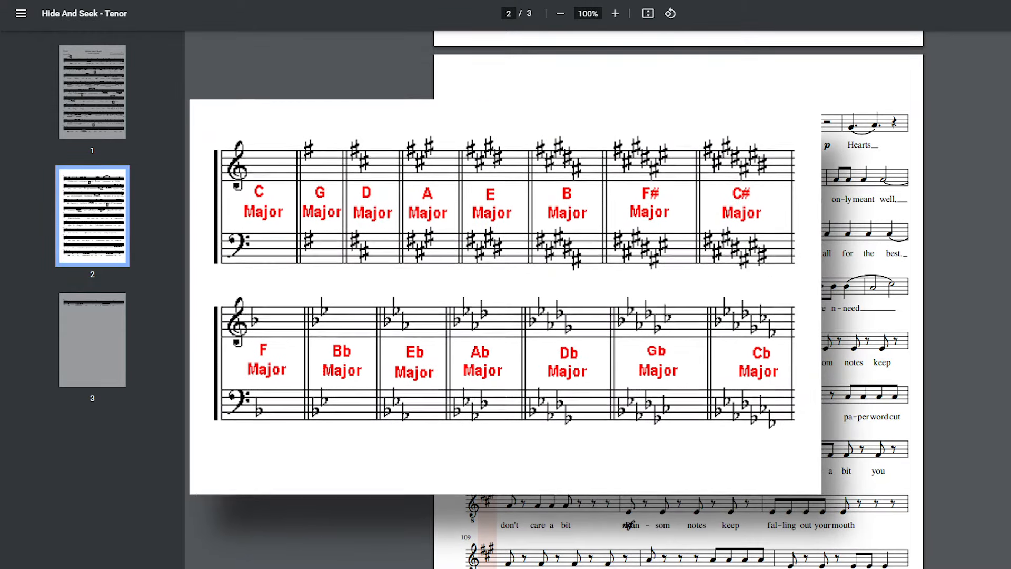
Step: Scroll page 2 of the Hide And Seek tenor sheet music to read its key
scroll(up, 3)
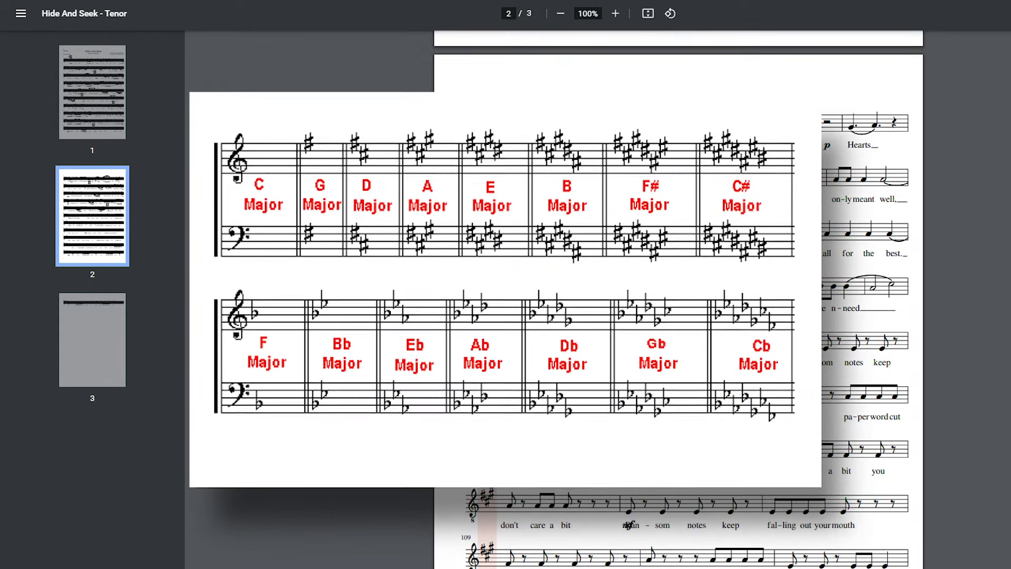
scroll(up, 3)
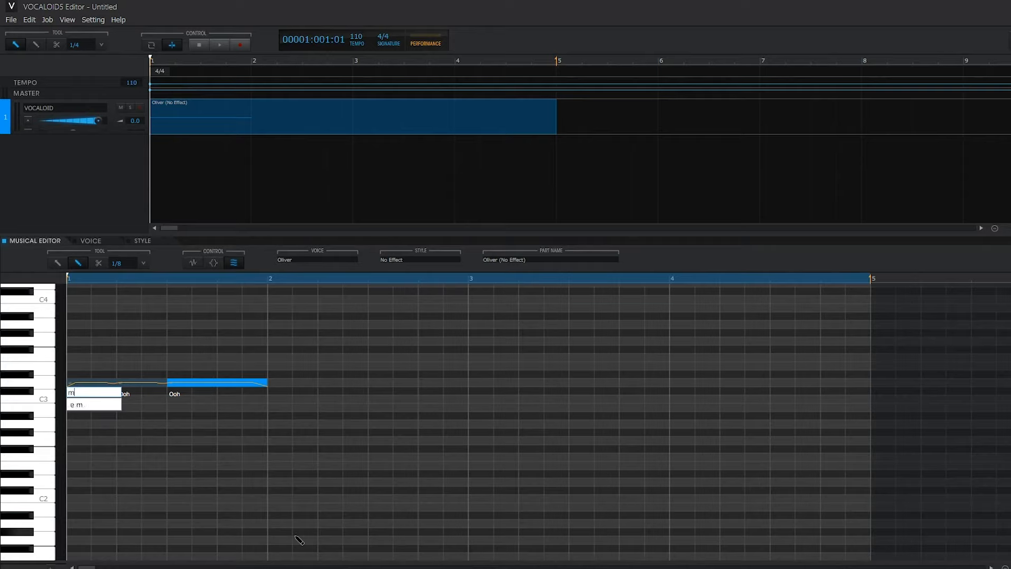
Step: Enter the lyrics 'mm watcha sa' on the opening notes and play them back
text(mm watcha sa)
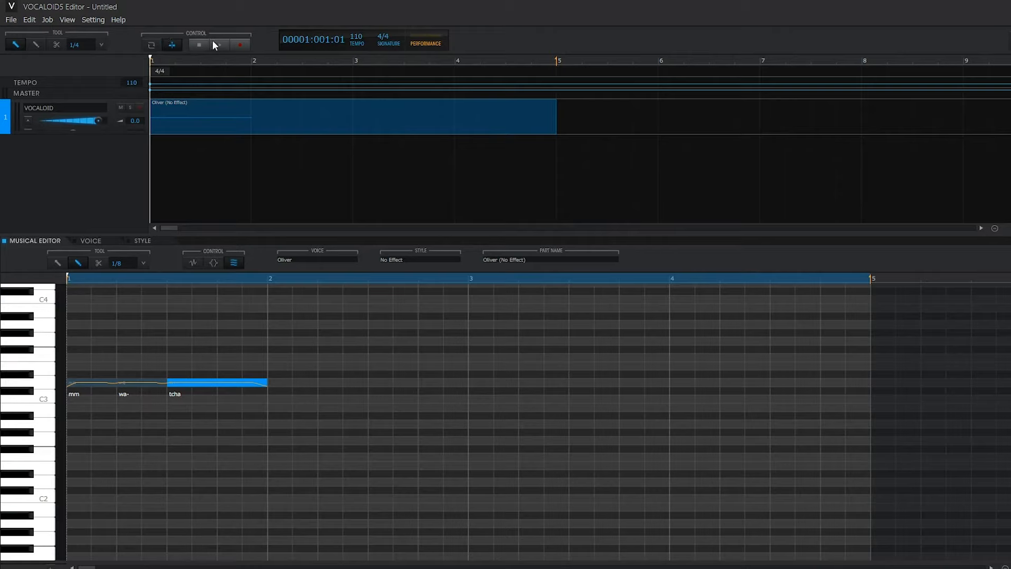
click(218, 45)
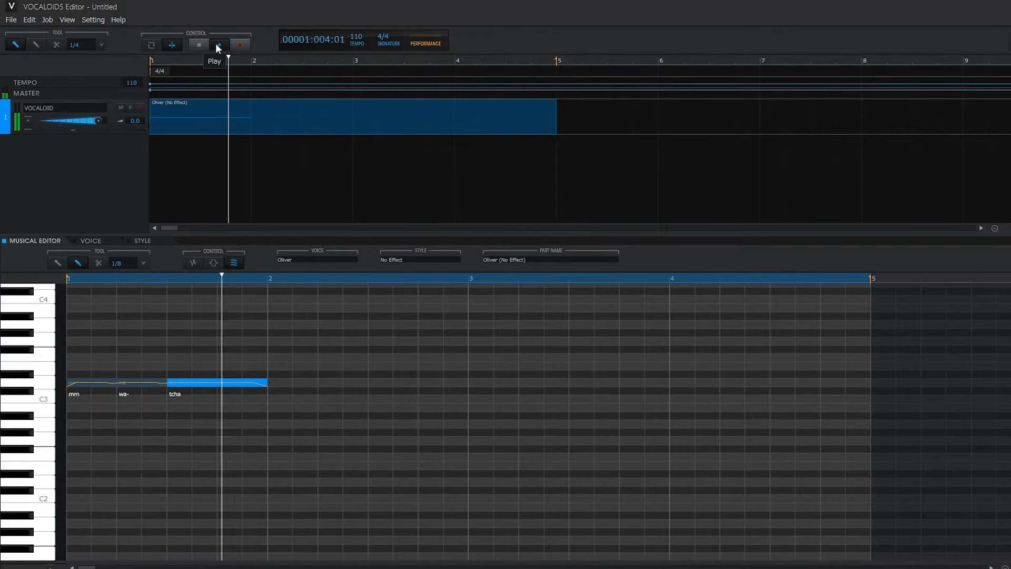
click(219, 44)
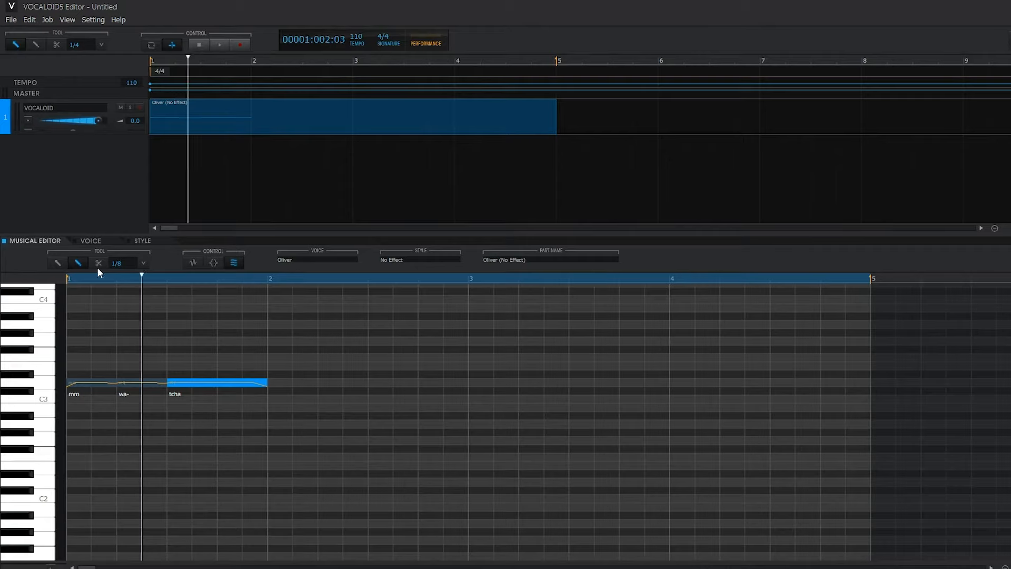
Step: Split the last note, give the new note after bar 2 a lyric, and replay the phrase
click(98, 262)
text(say)
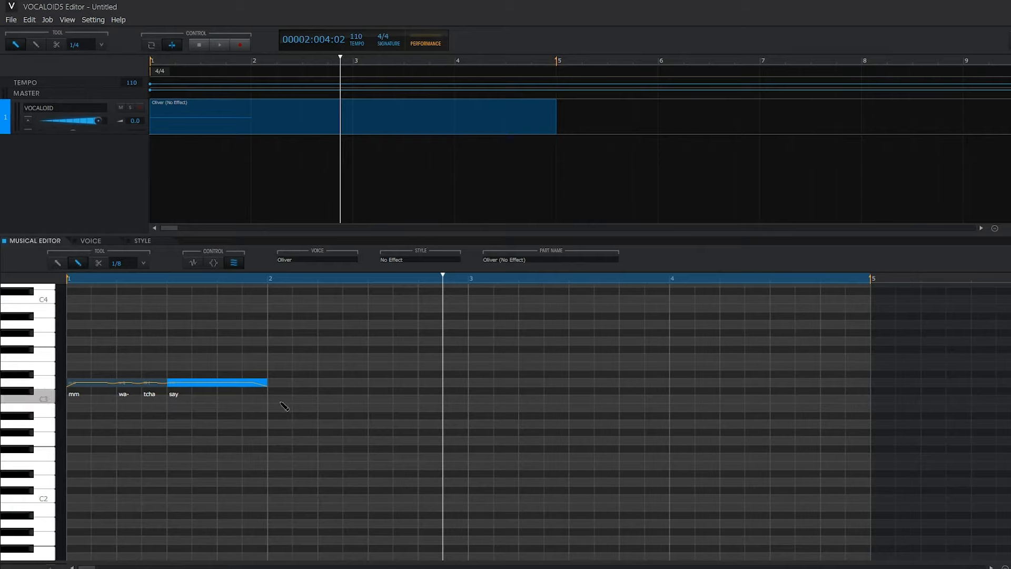
mouse_move(277, 405)
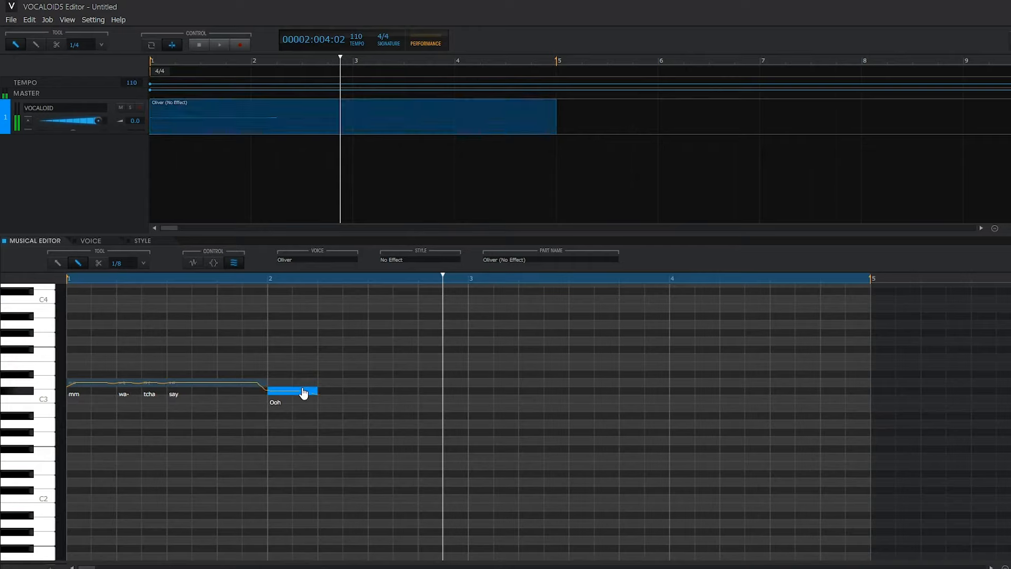
double_click(294, 391)
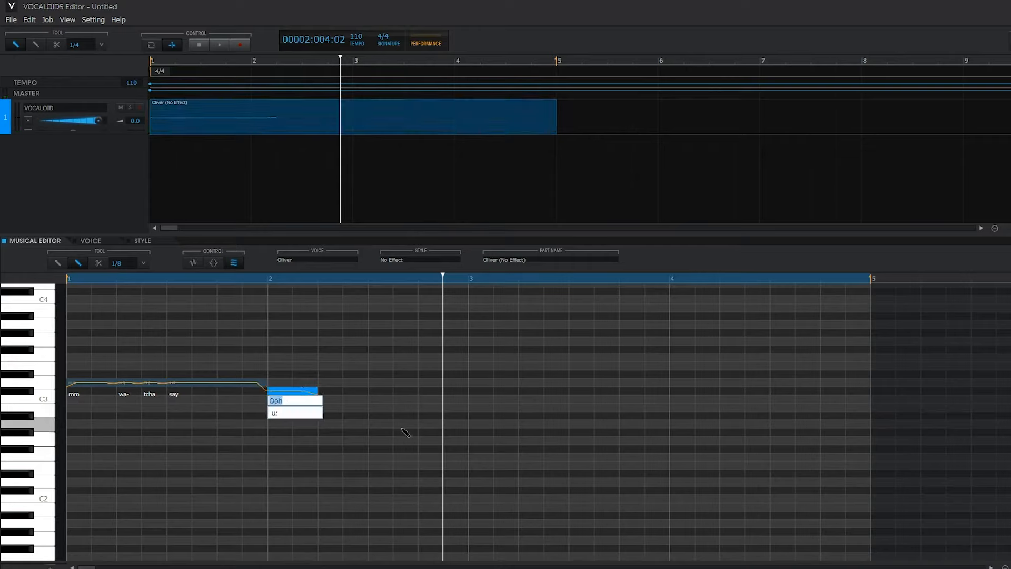
click(275, 400)
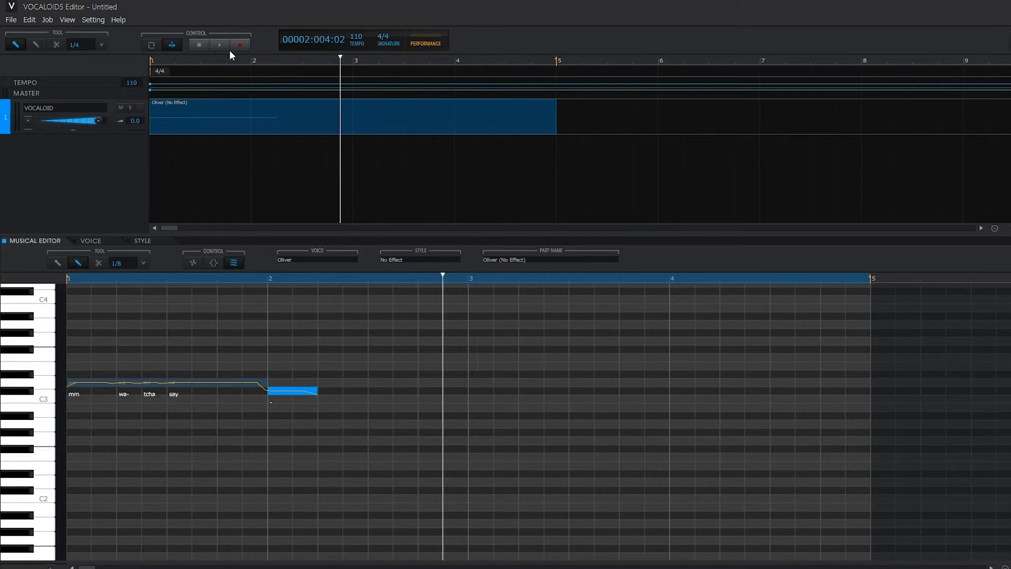
click(219, 45)
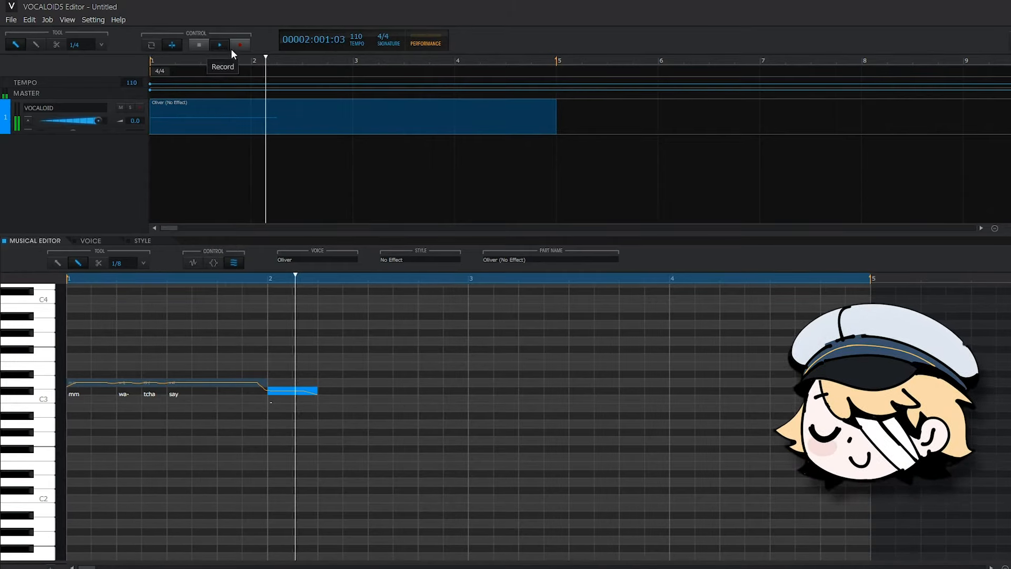
click(142, 241)
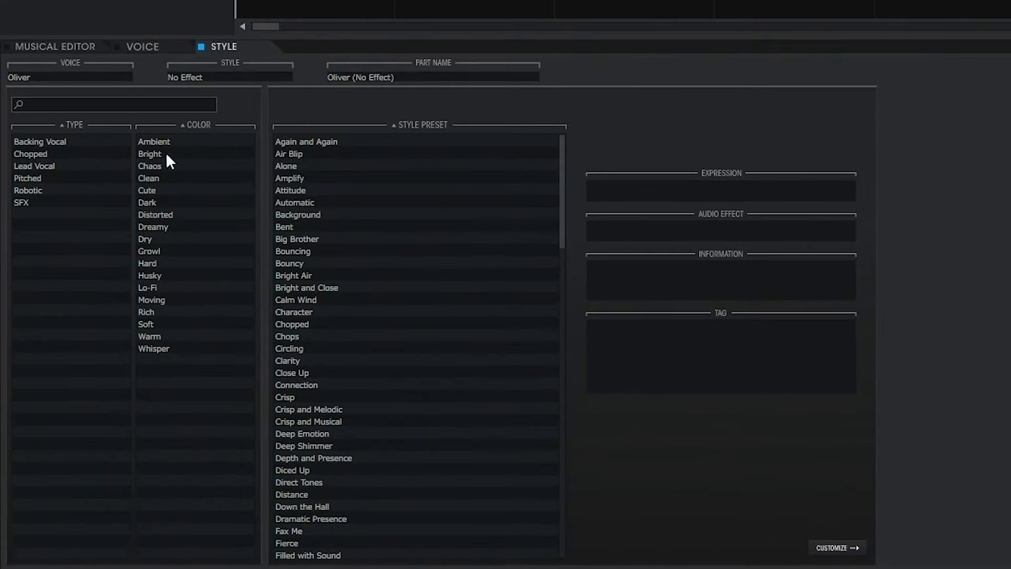
mouse_move(71, 198)
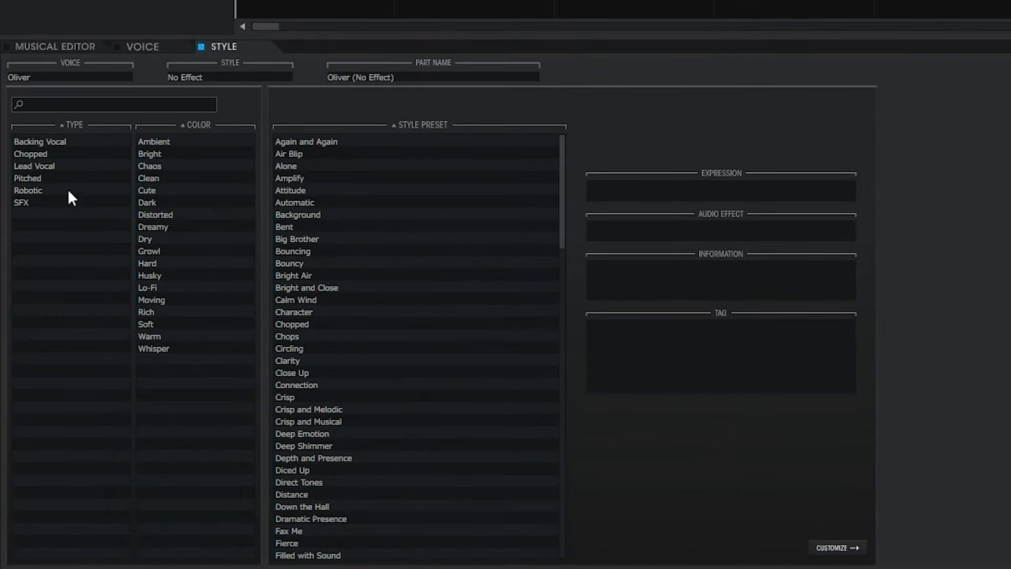
Step: Filter styles to Lead Vocal, apply the Again and Again preset, and audition it
click(34, 166)
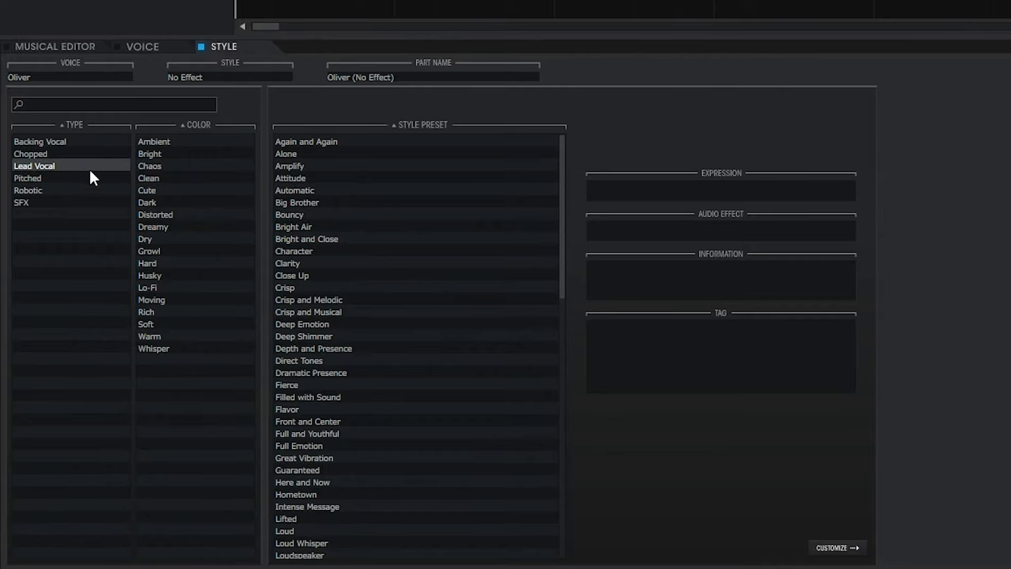
mouse_move(150, 156)
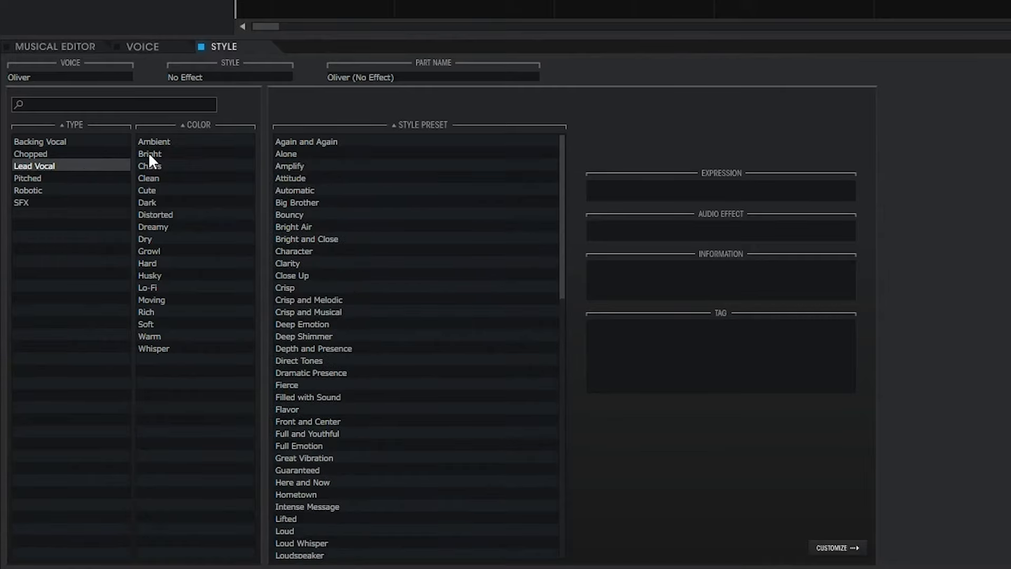
click(146, 202)
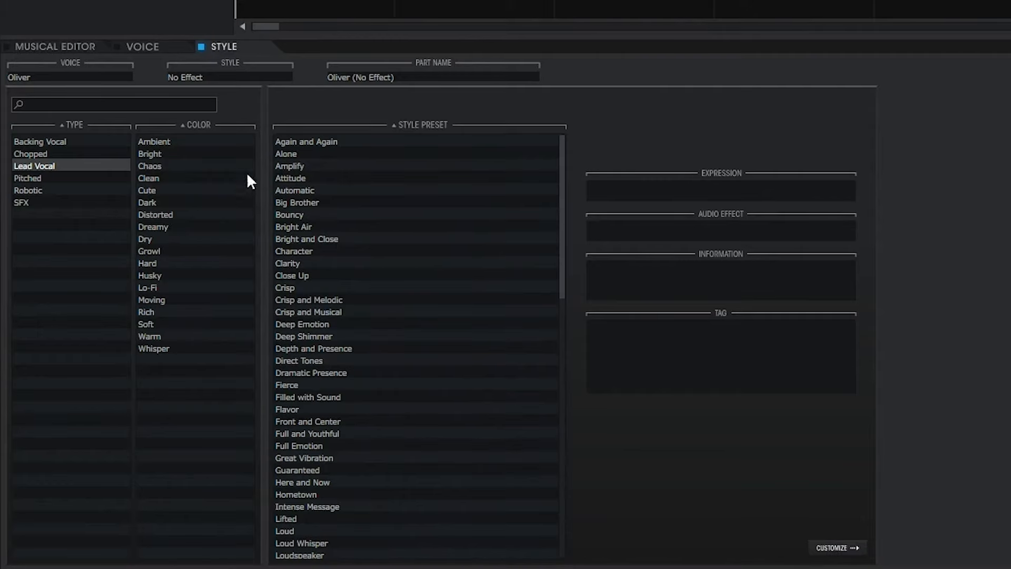
click(306, 141)
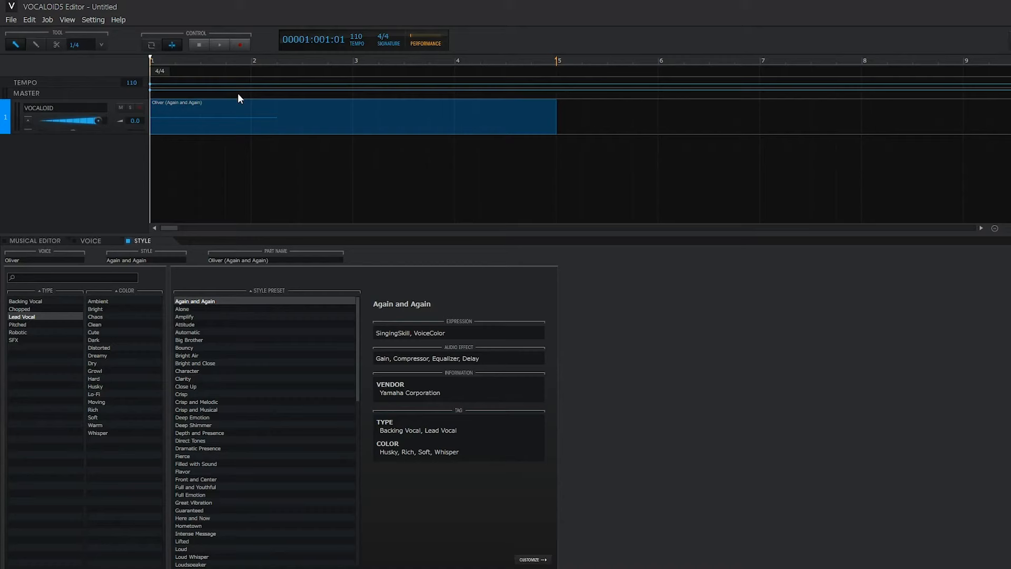
click(219, 44)
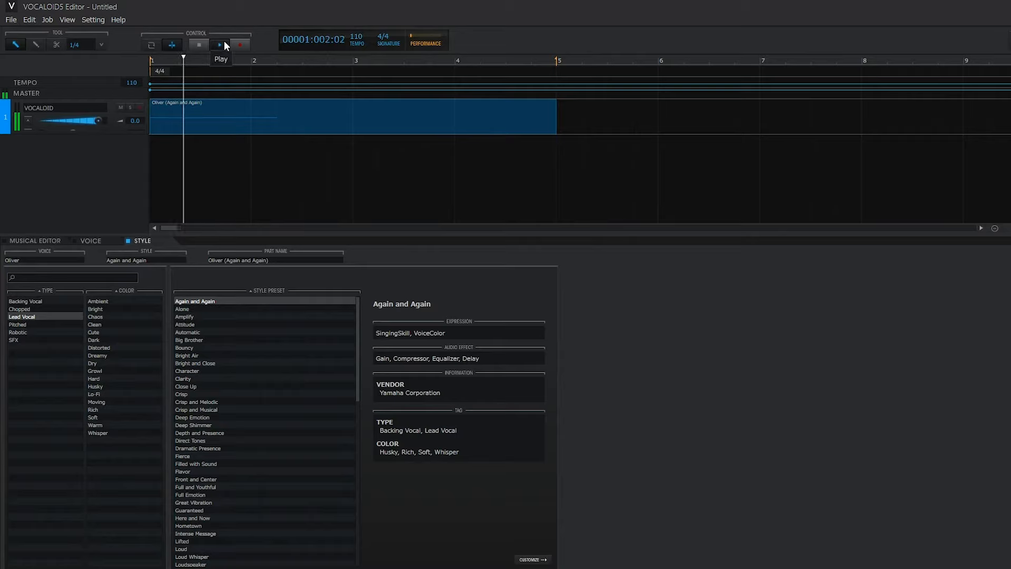
click(219, 44)
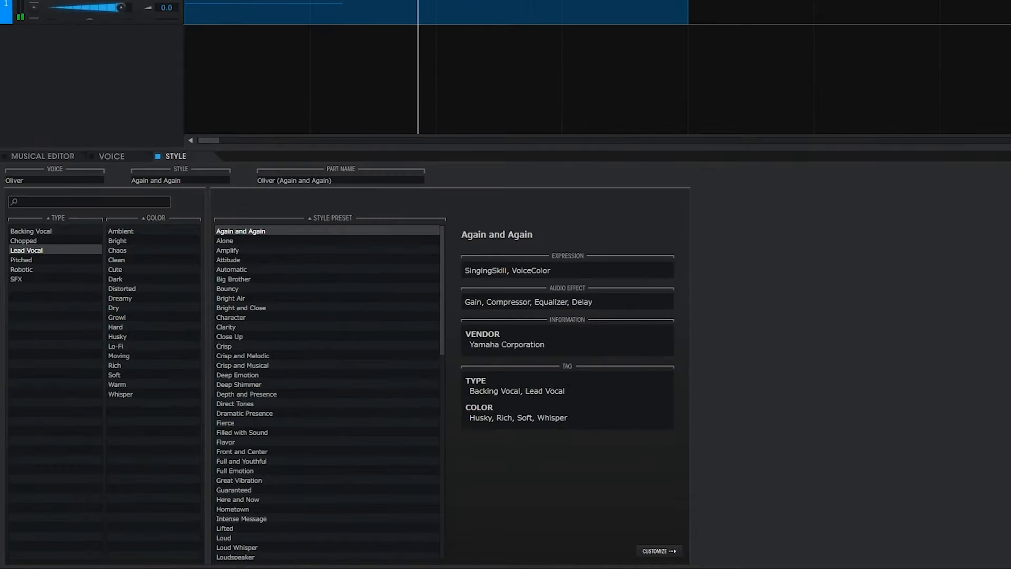
click(658, 551)
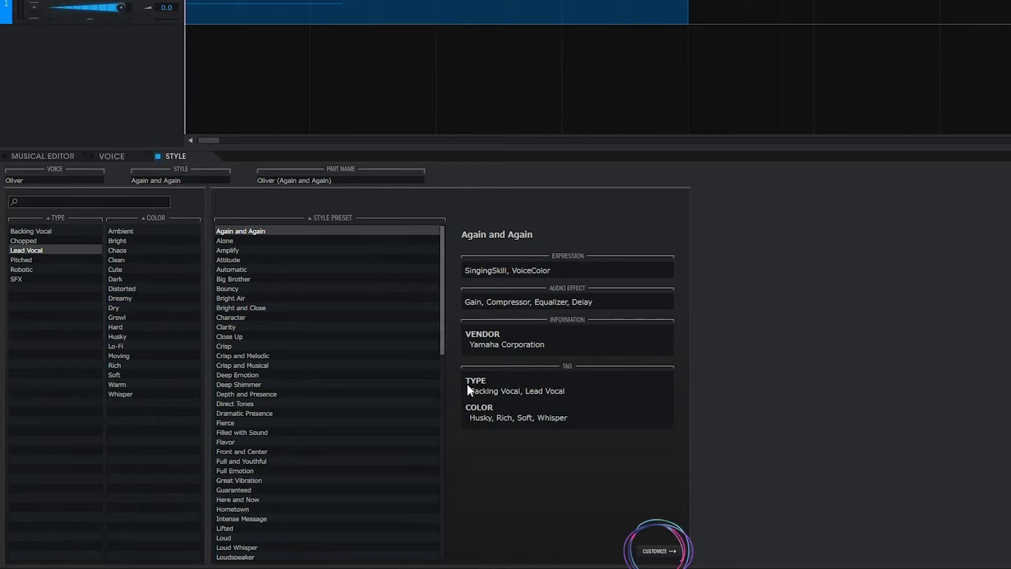
Step: Open the Again and Again style's detailed settings and turn off the compressor effect
click(657, 552)
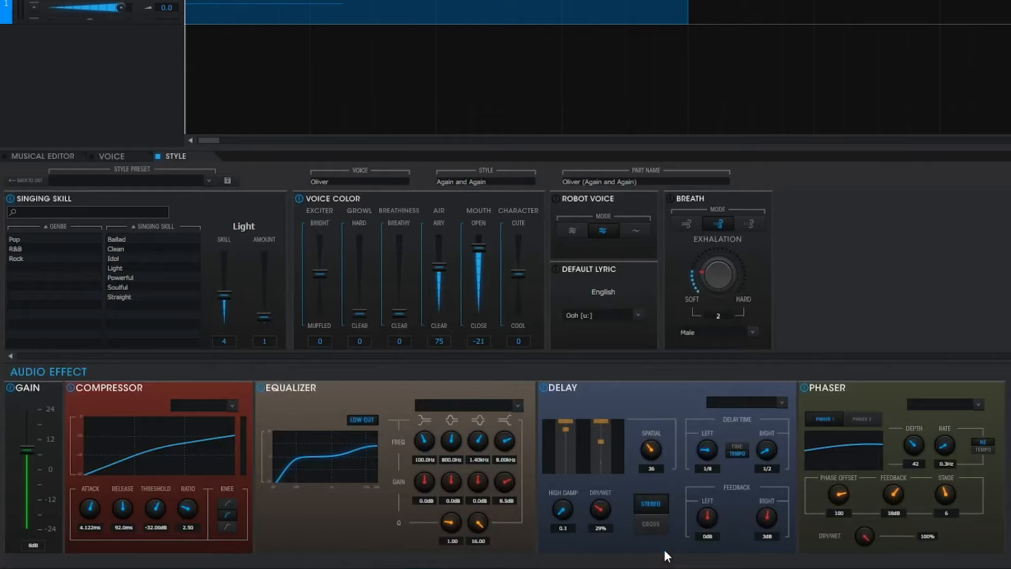
click(48, 371)
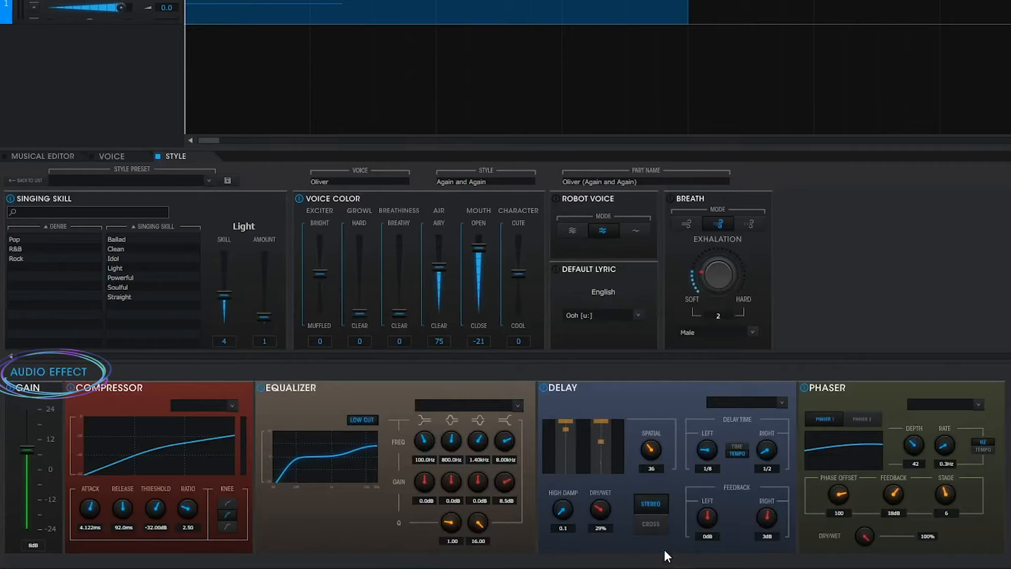
click(110, 388)
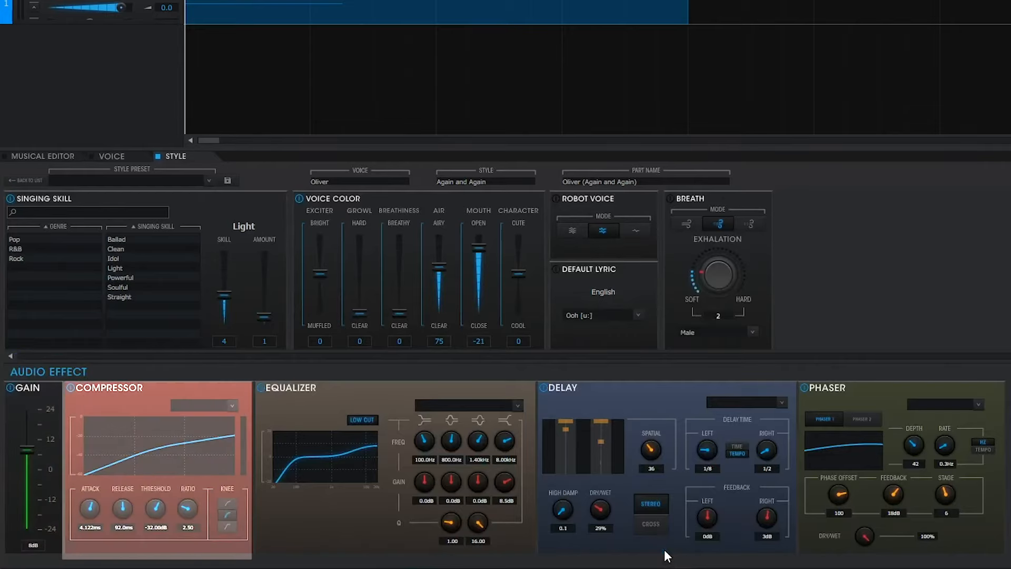
click(291, 387)
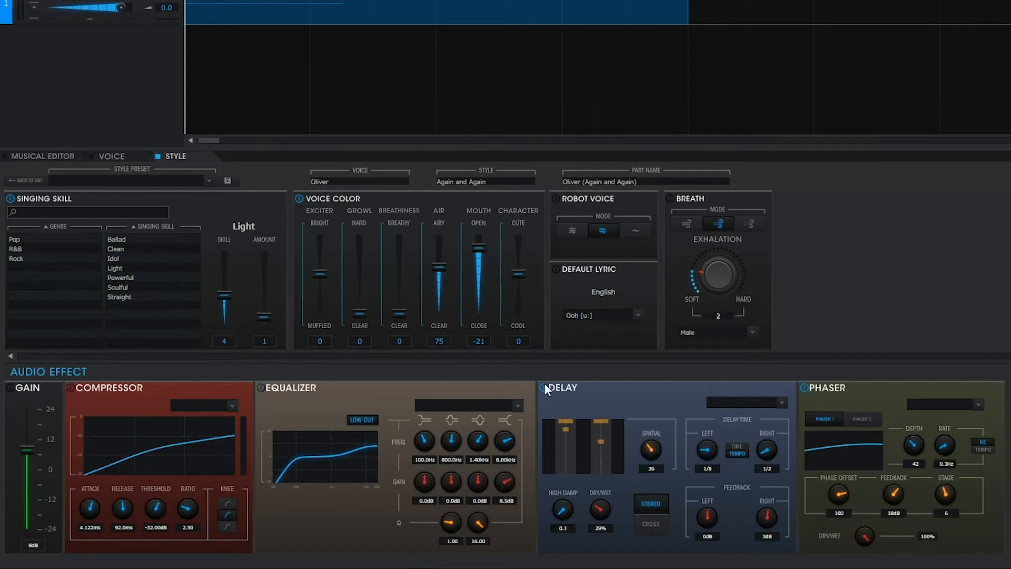
mouse_move(804, 392)
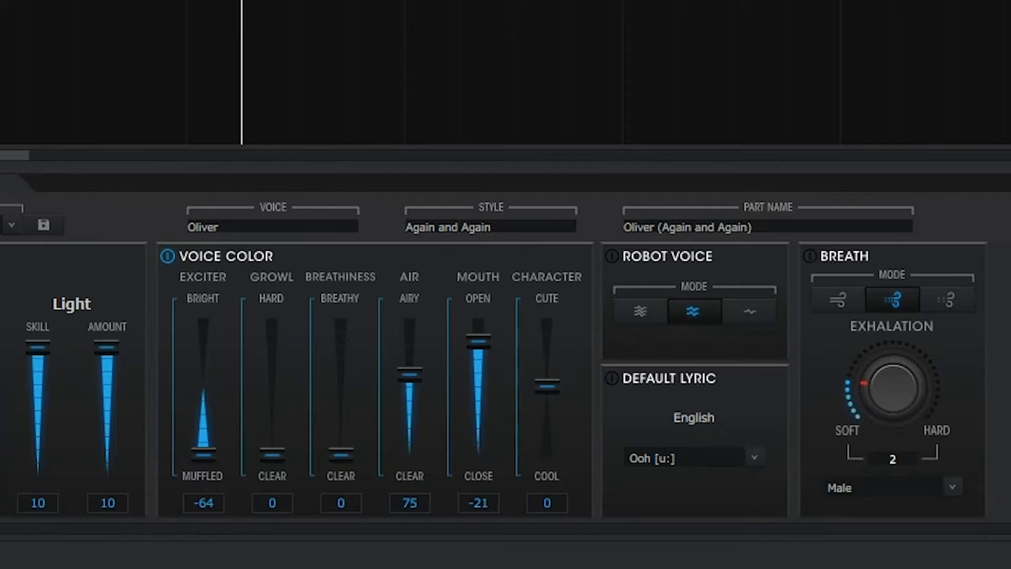
mouse_move(171, 102)
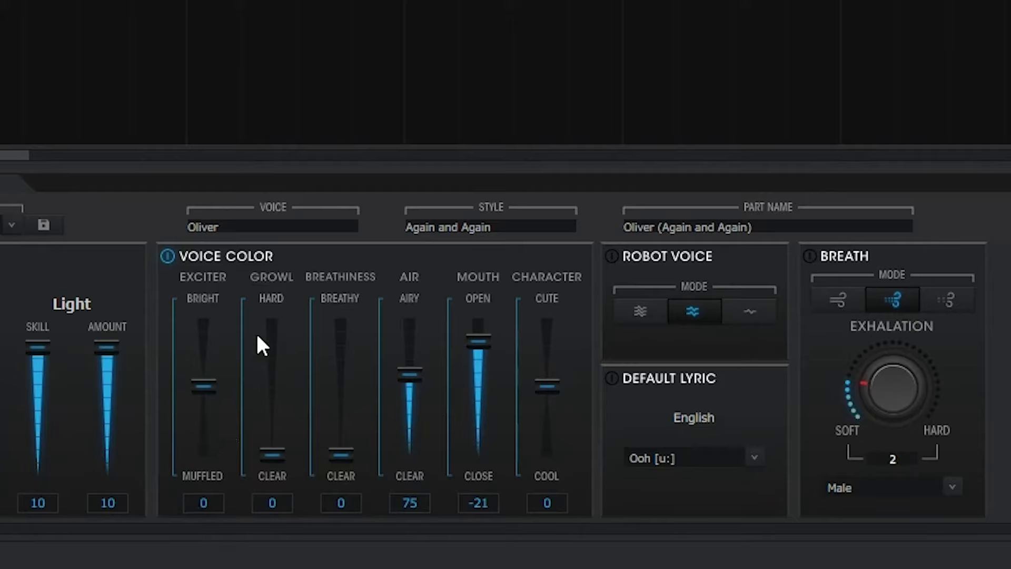
mouse_move(288, 467)
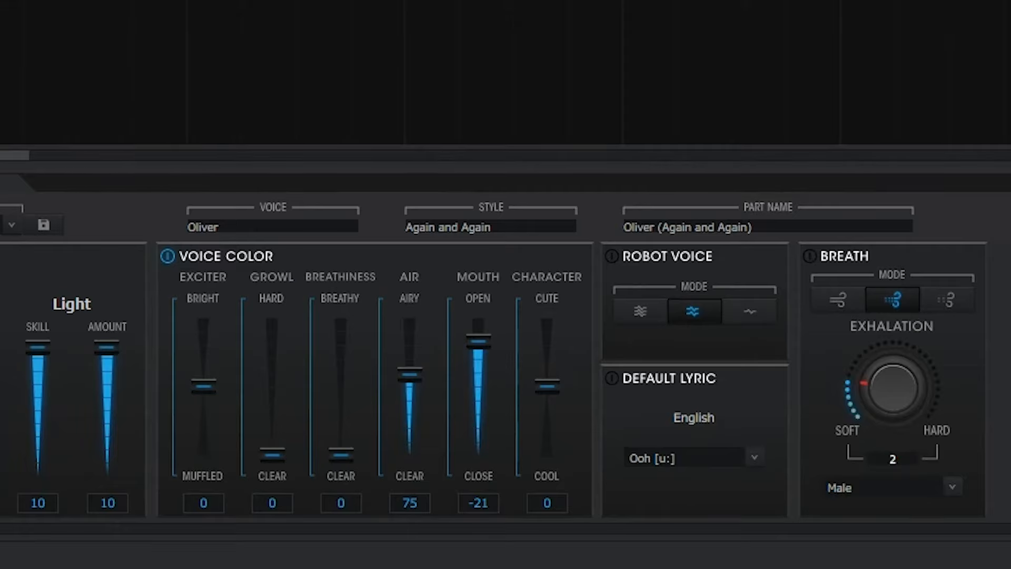
mouse_move(274, 465)
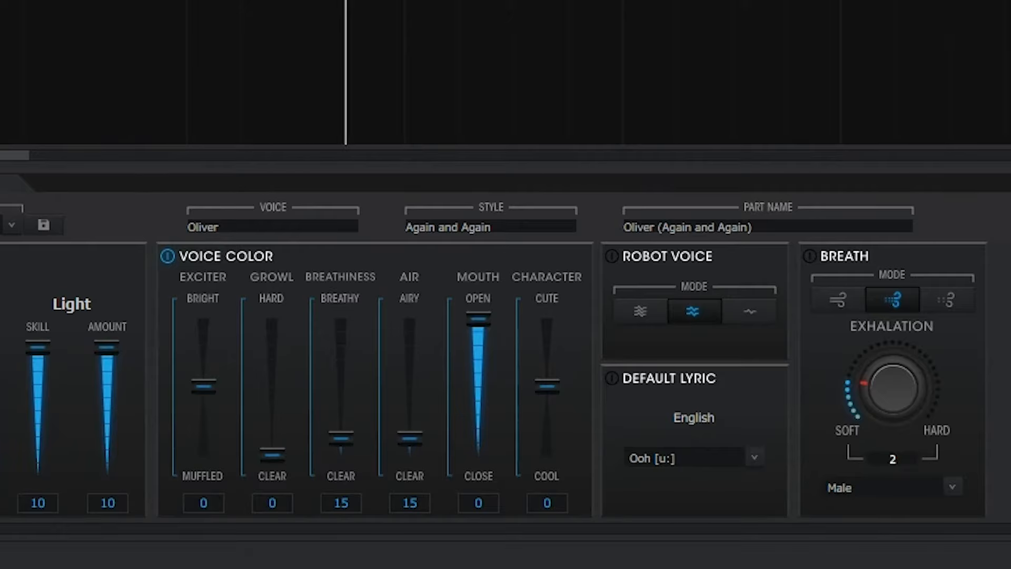
mouse_move(448, 503)
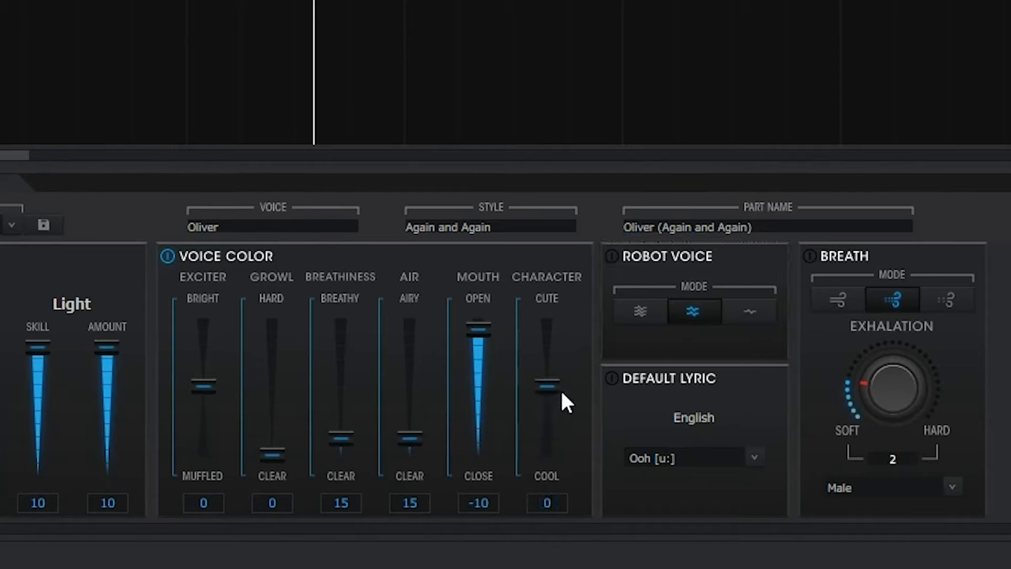
mouse_move(626, 271)
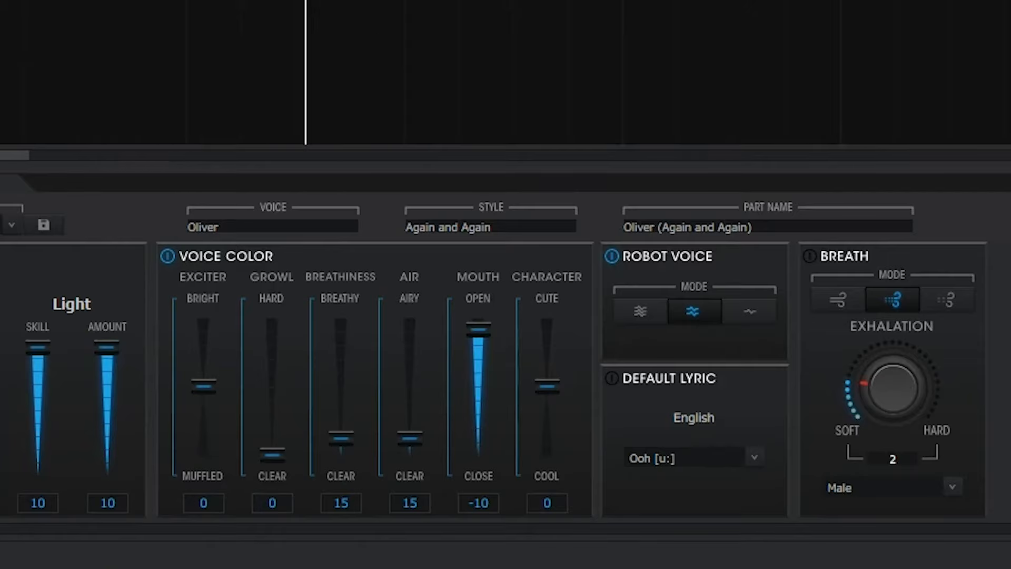
Step: Turn on breath in the first mode with a female breath and exhalation 5
click(610, 378)
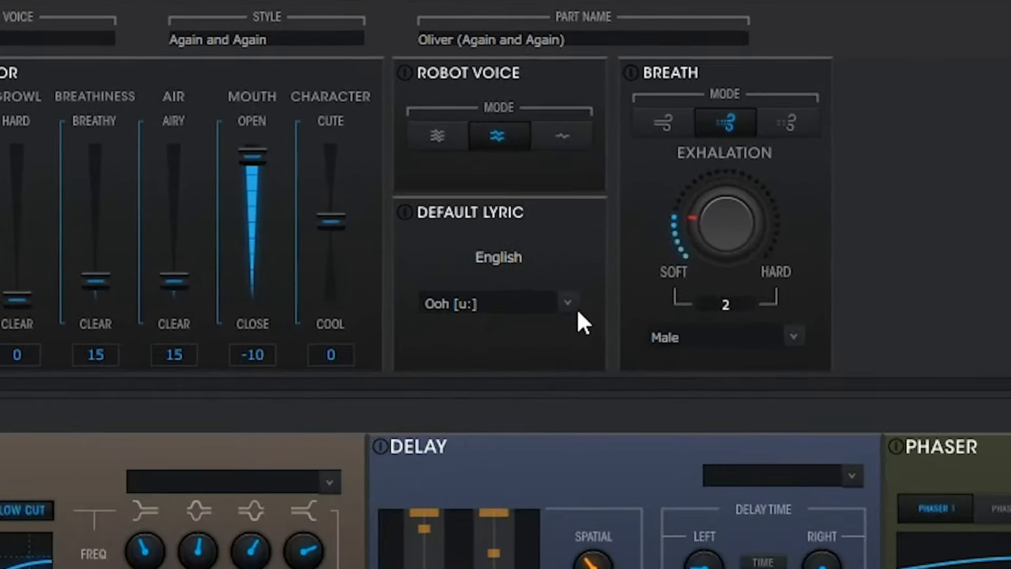
click(566, 302)
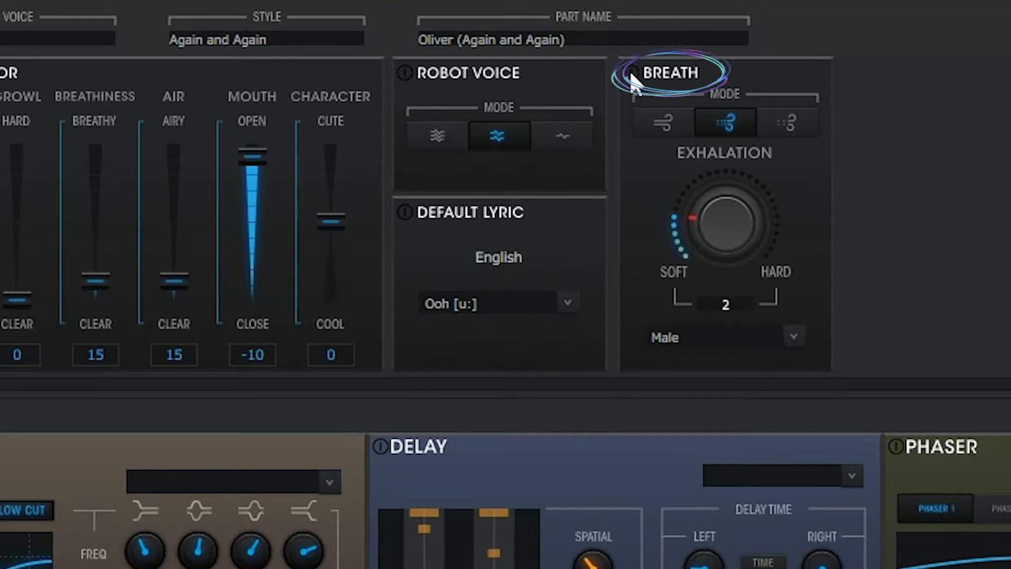
click(662, 123)
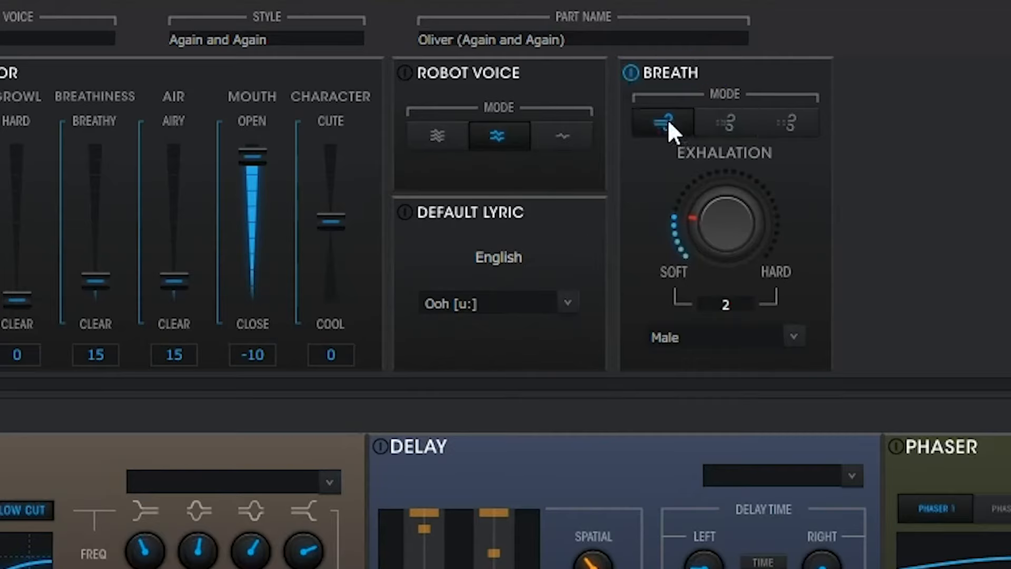
click(661, 122)
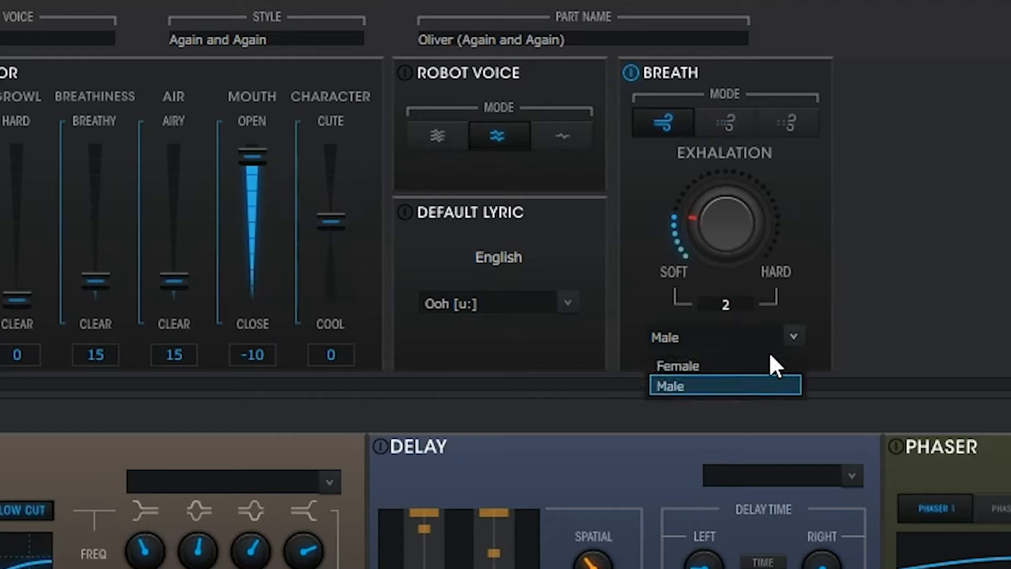
click(678, 365)
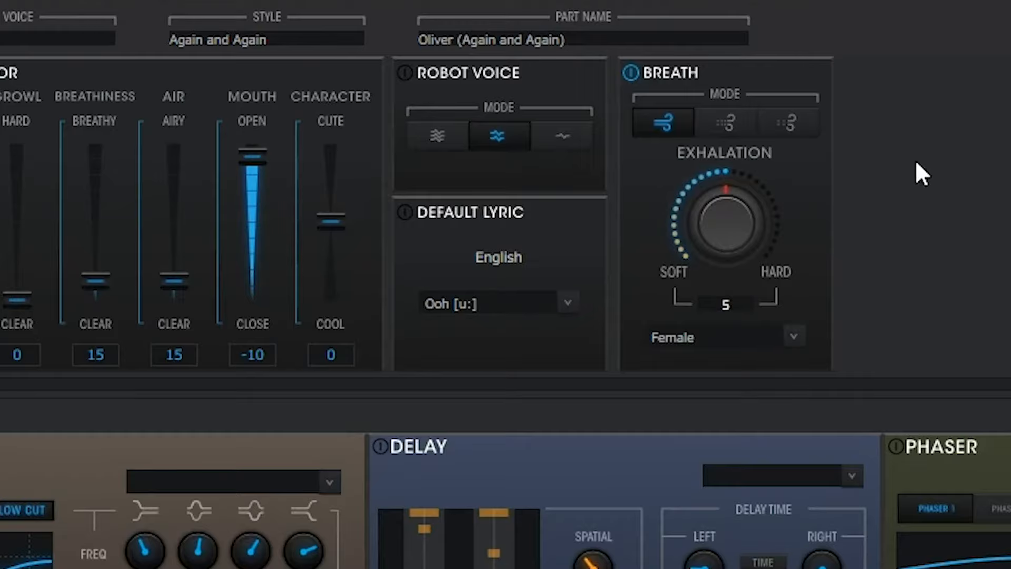
scroll(up, 3)
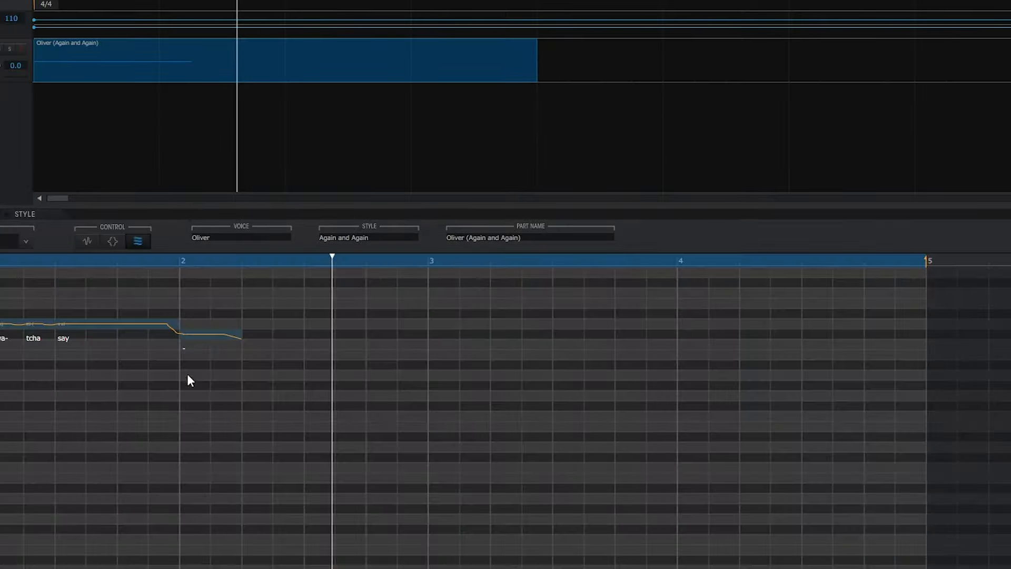
click(97, 328)
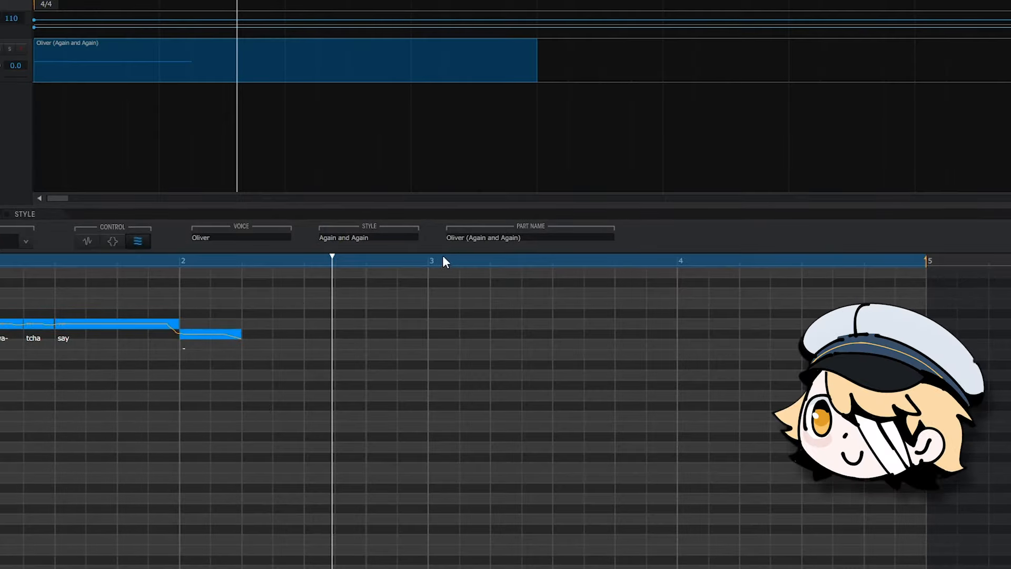
click(428, 261)
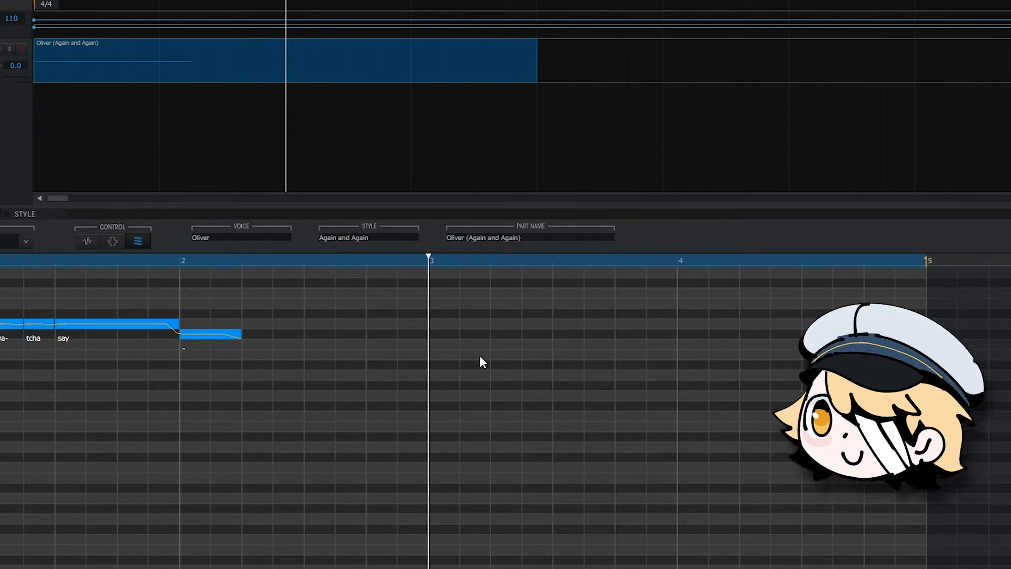
right_click(480, 362)
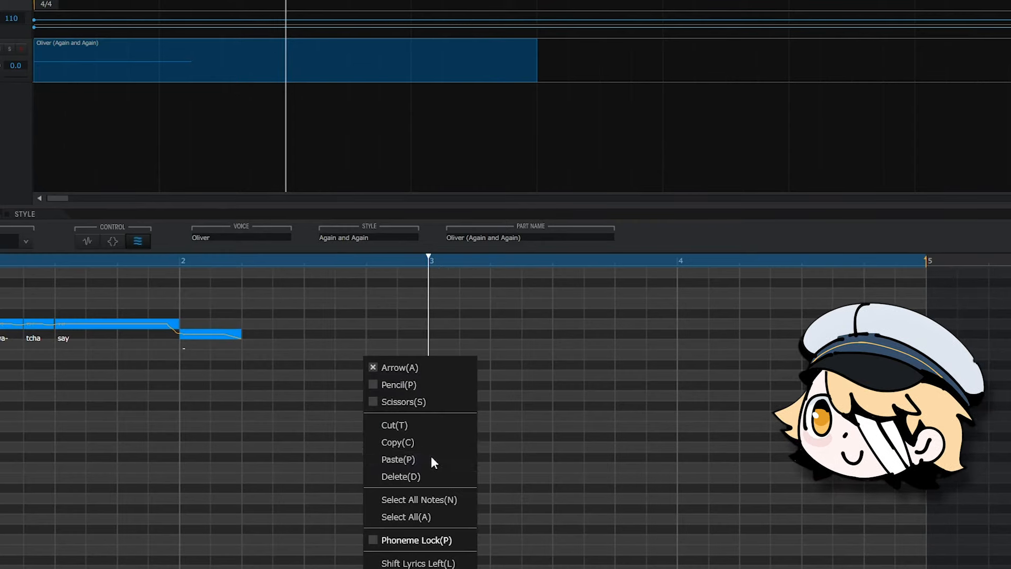
click(398, 459)
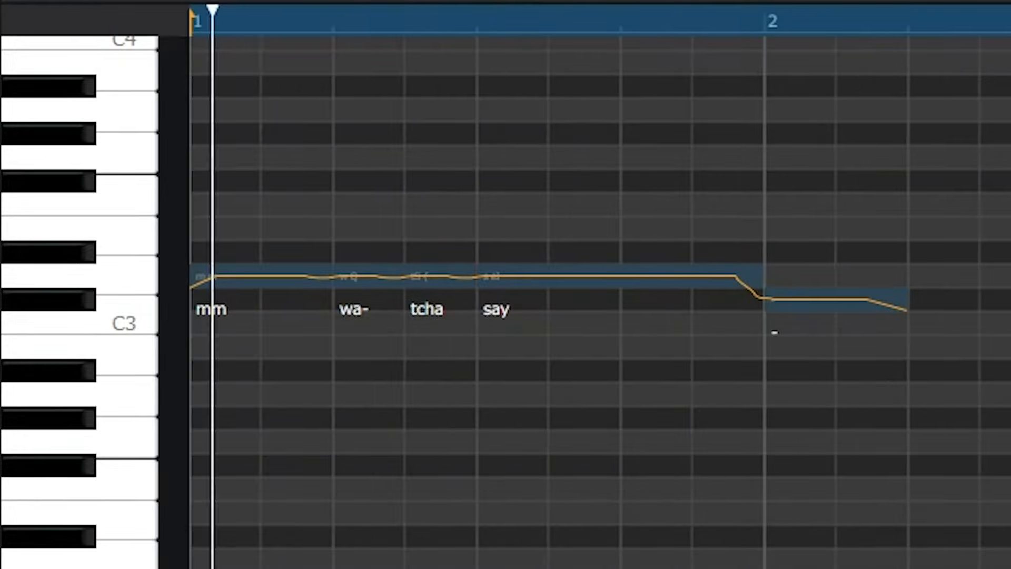
Step: Replace the wa- note's Q vowel phoneme with V
click(729, 21)
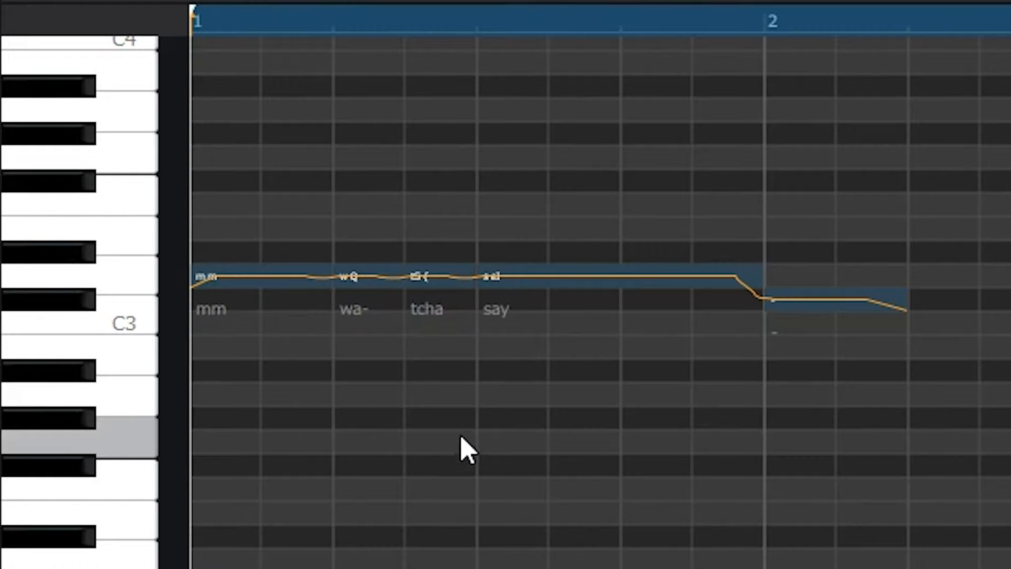
double_click(353, 308)
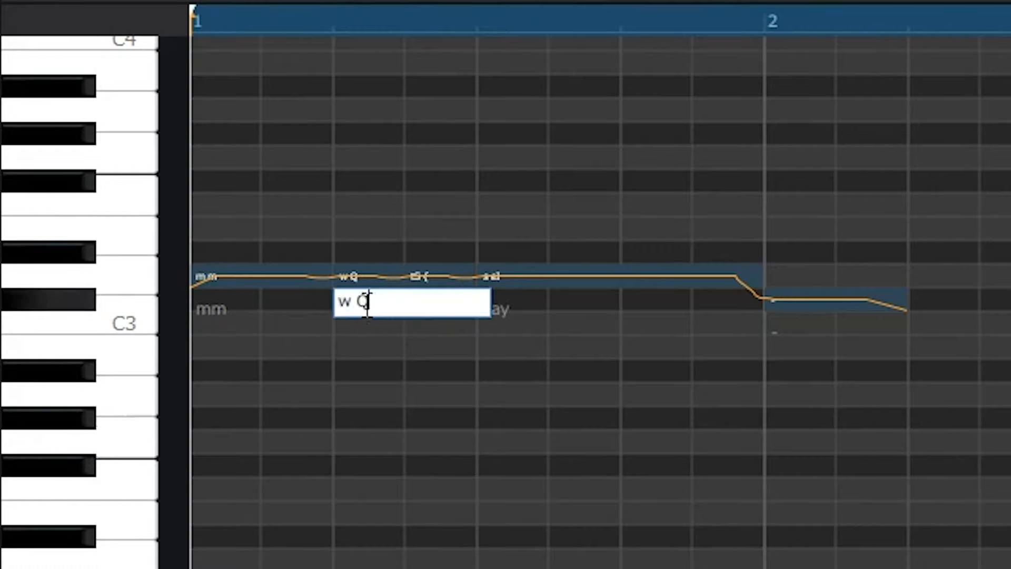
text(V)
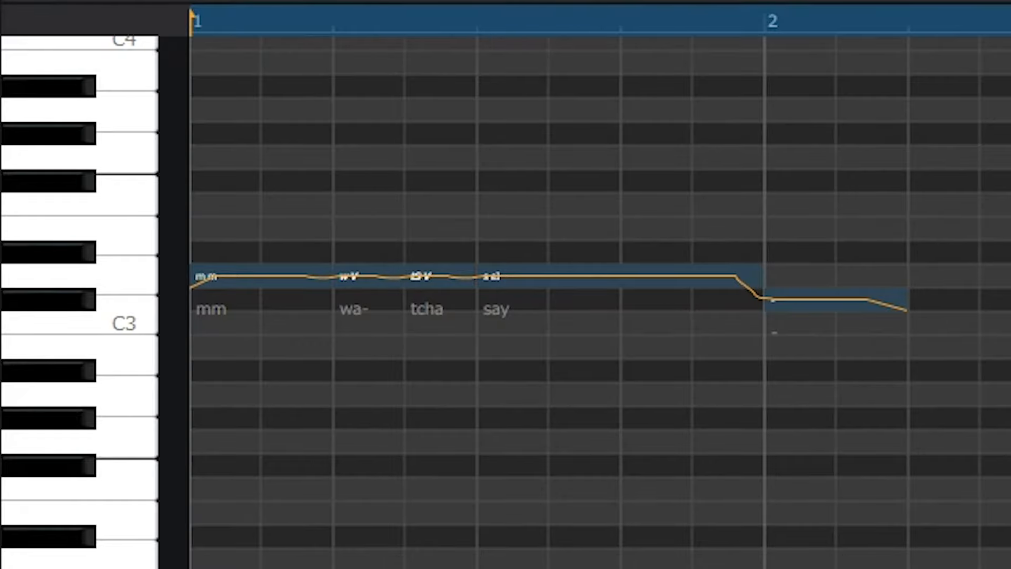
key(ctrl+r)
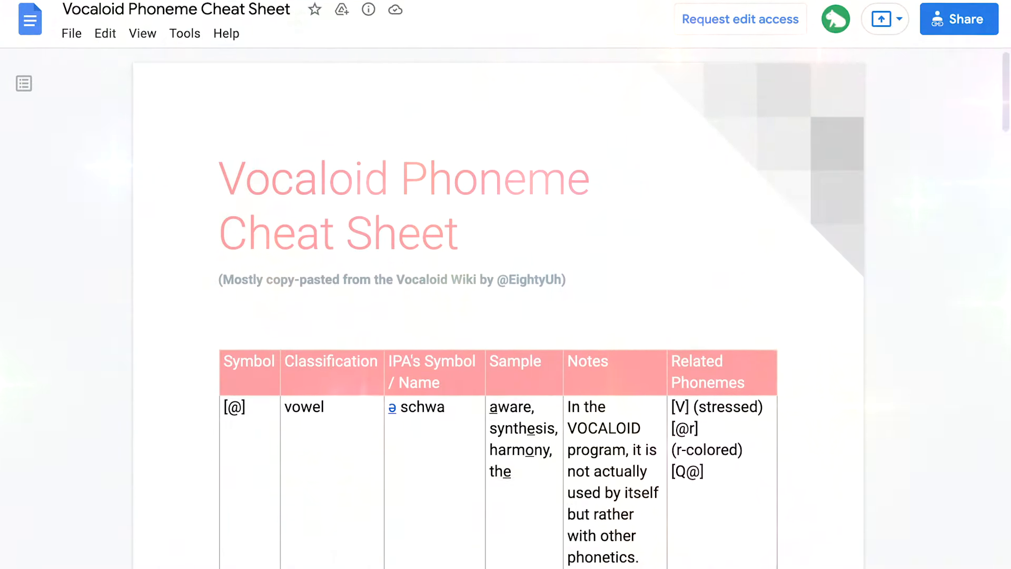
Step: Scroll through the phoneme symbol table in the Vocaloid Phoneme Cheat Sheet
scroll(down, 3)
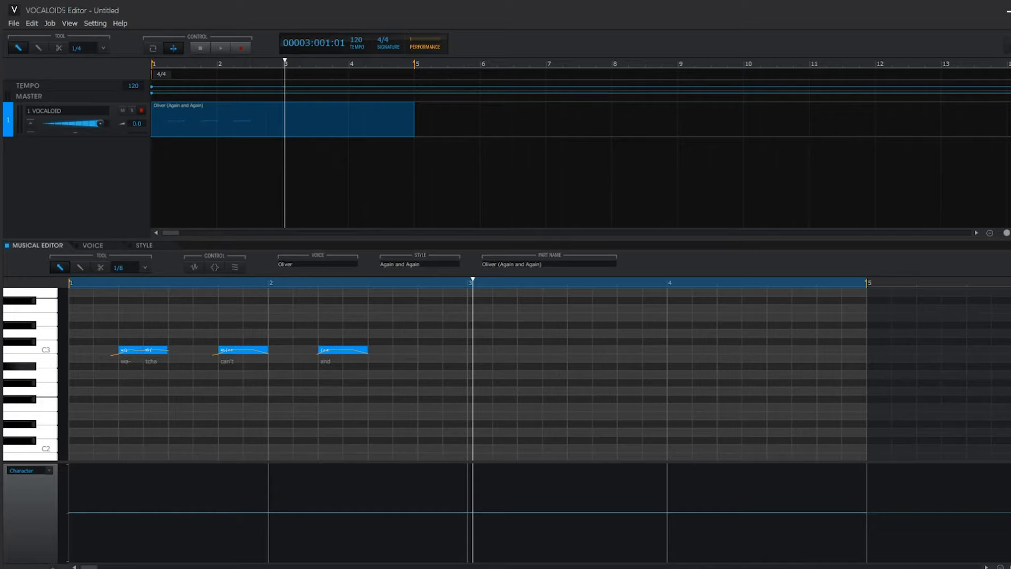
Step: Play the phrase from the start, swap note vowel phonemes ({ to e, Q to V), and replay
click(200, 48)
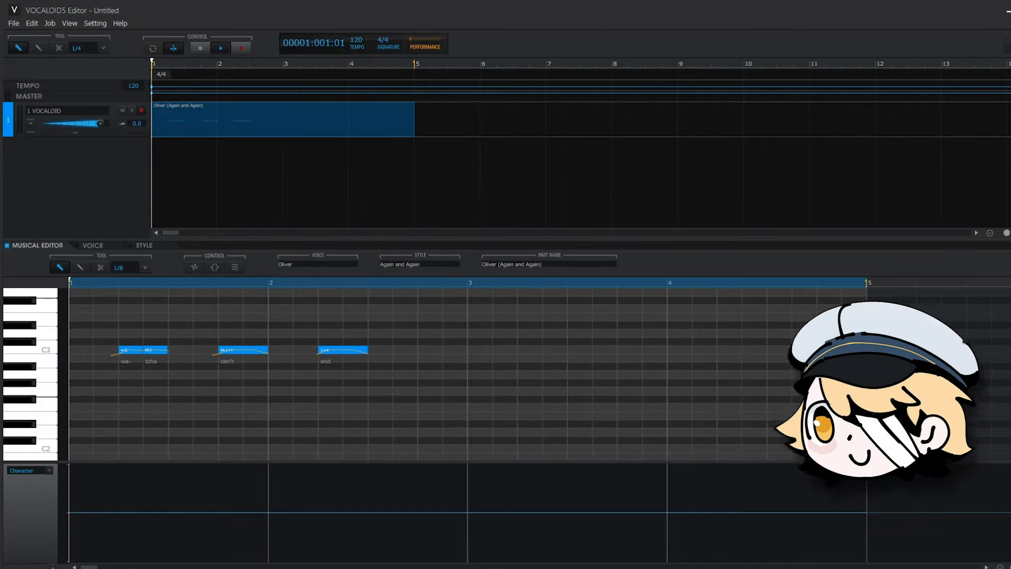
click(221, 48)
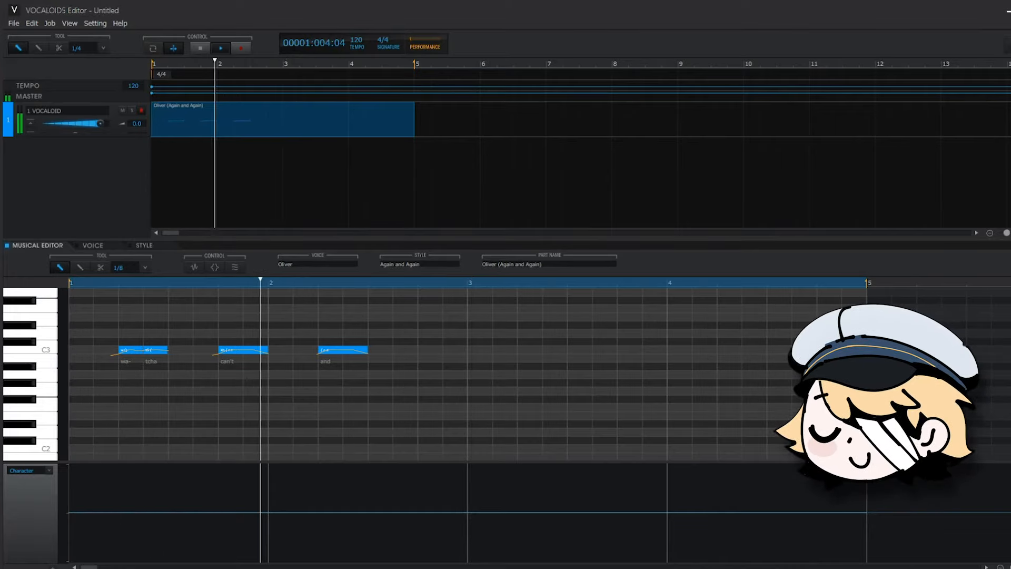
click(221, 48)
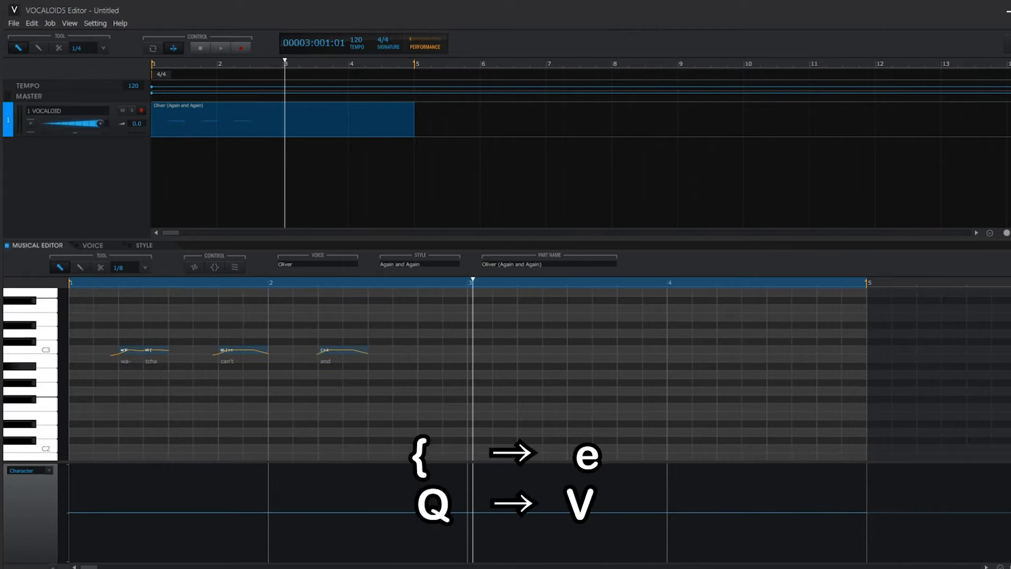
double_click(227, 359)
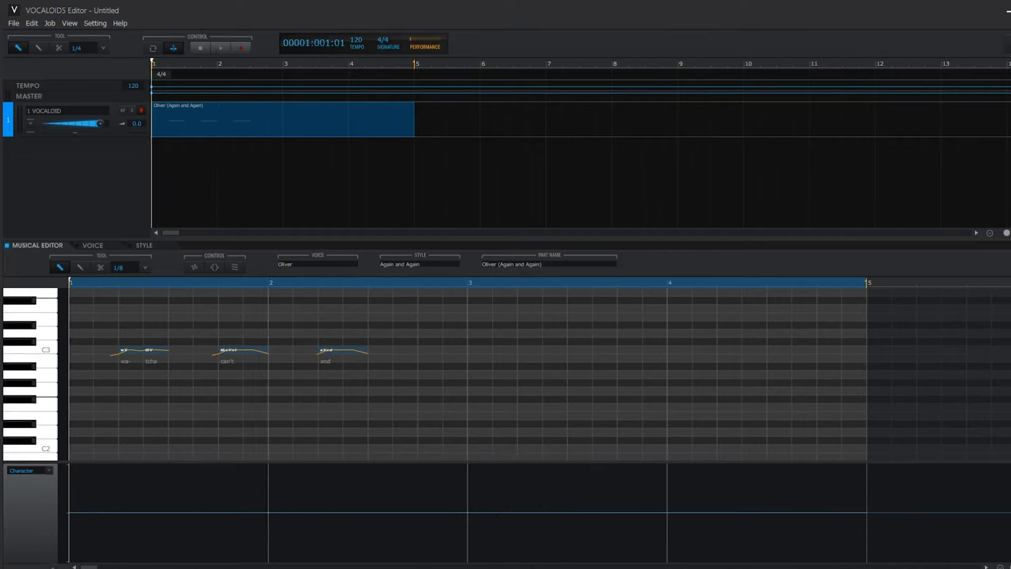
click(220, 48)
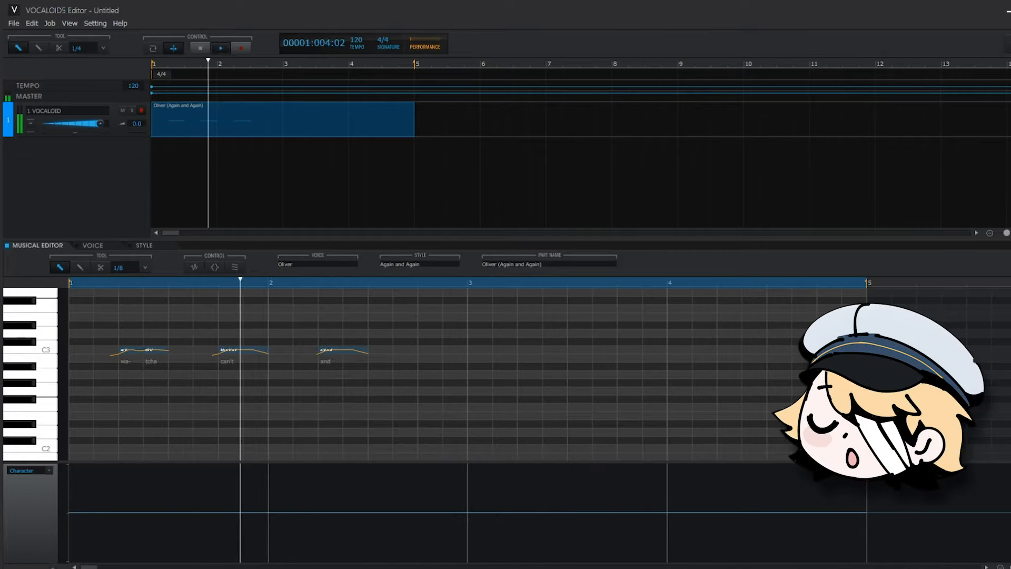
click(221, 48)
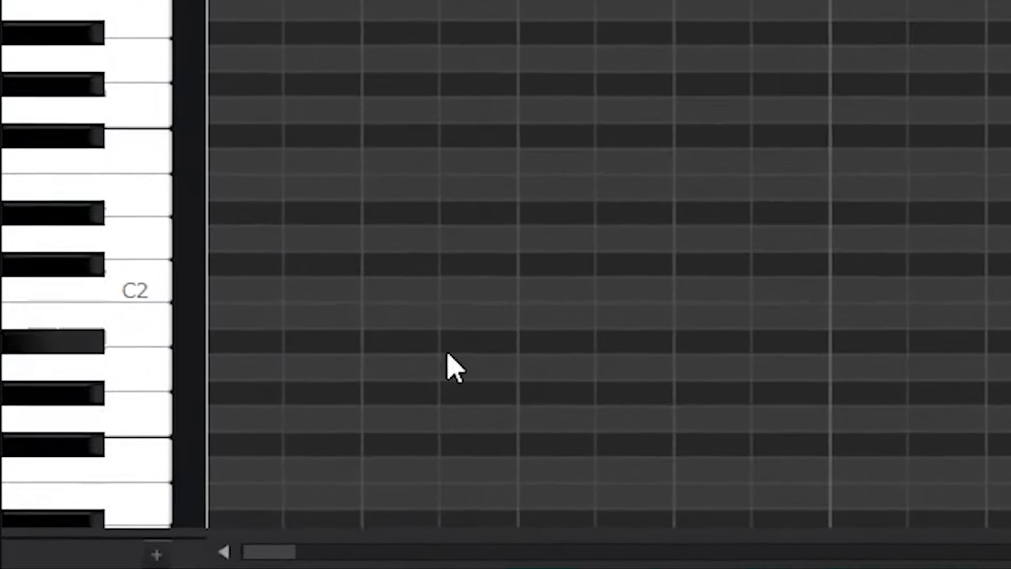
Step: Open the control lane's Velocity dropdown to list Velocity, Dynamics, Pitch Bend and other parameters
click(190, 552)
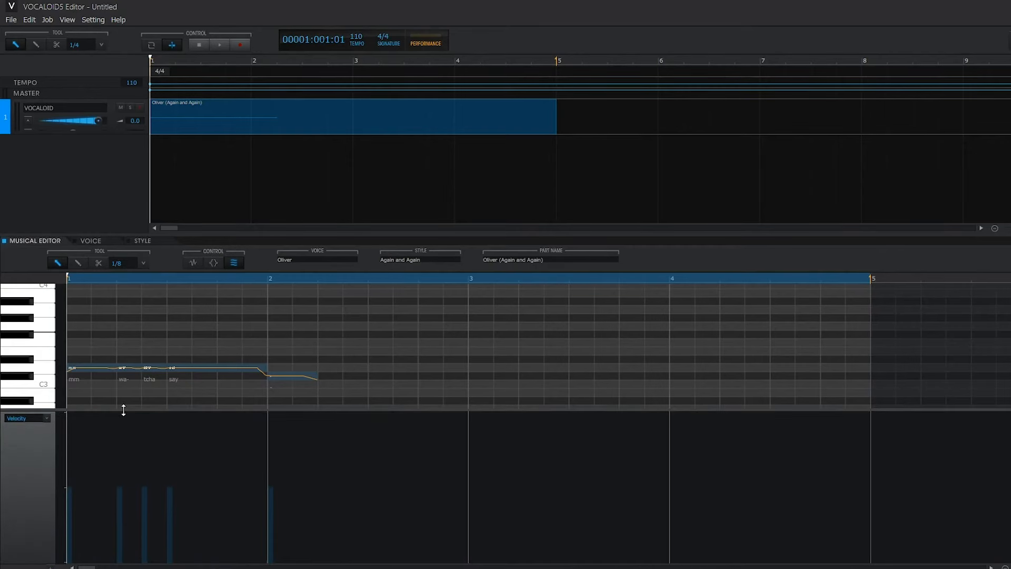
click(26, 418)
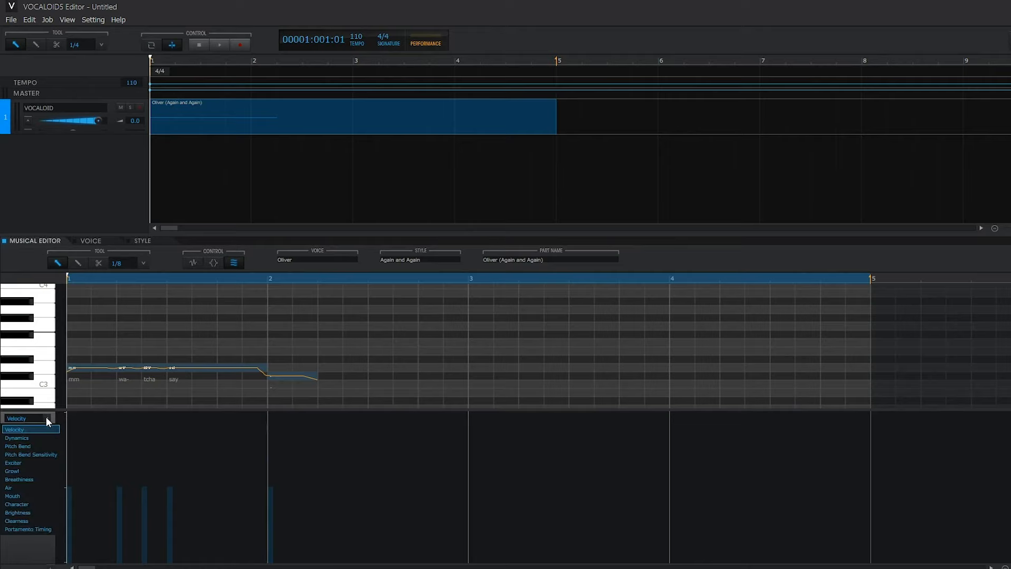
mouse_move(29, 495)
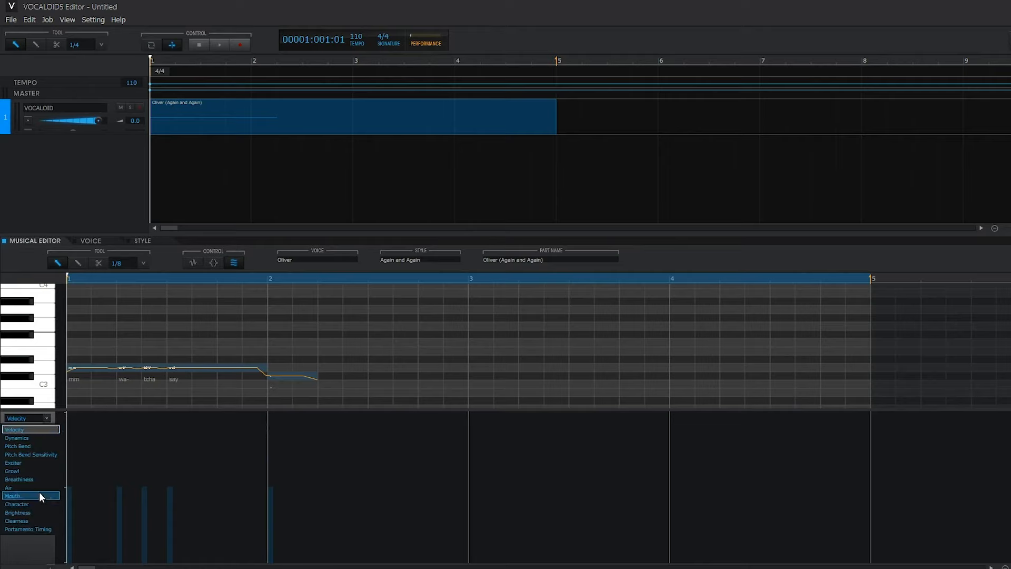
mouse_move(29, 479)
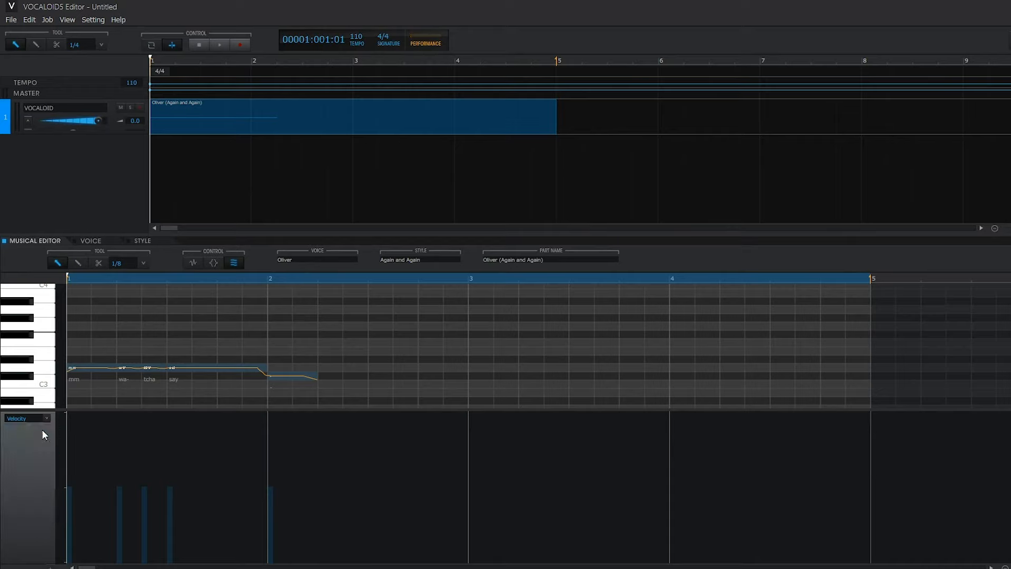
Step: Play and stop the 'mm wa- tcha say' phrase to hear the current velocities
click(219, 45)
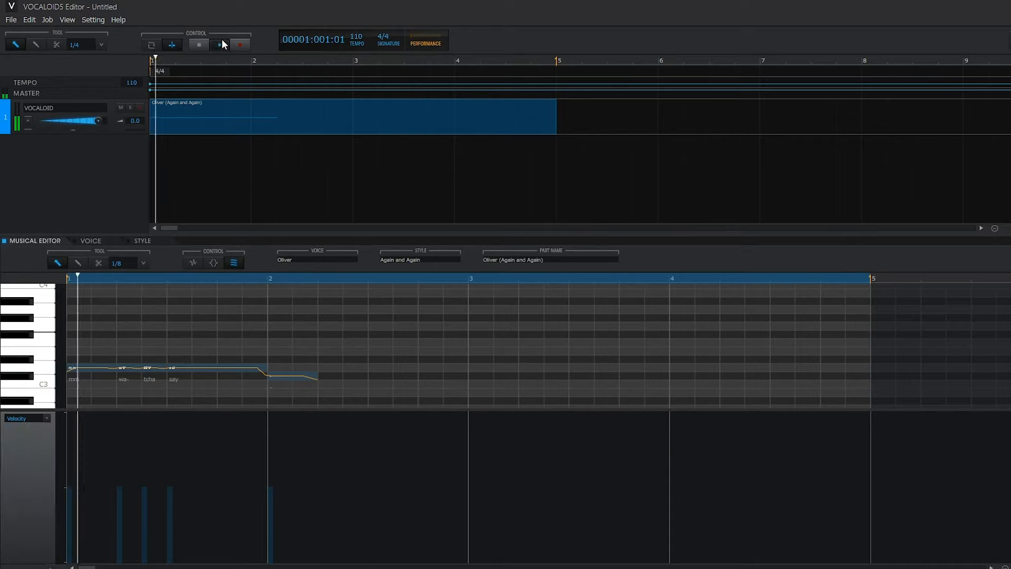
click(219, 43)
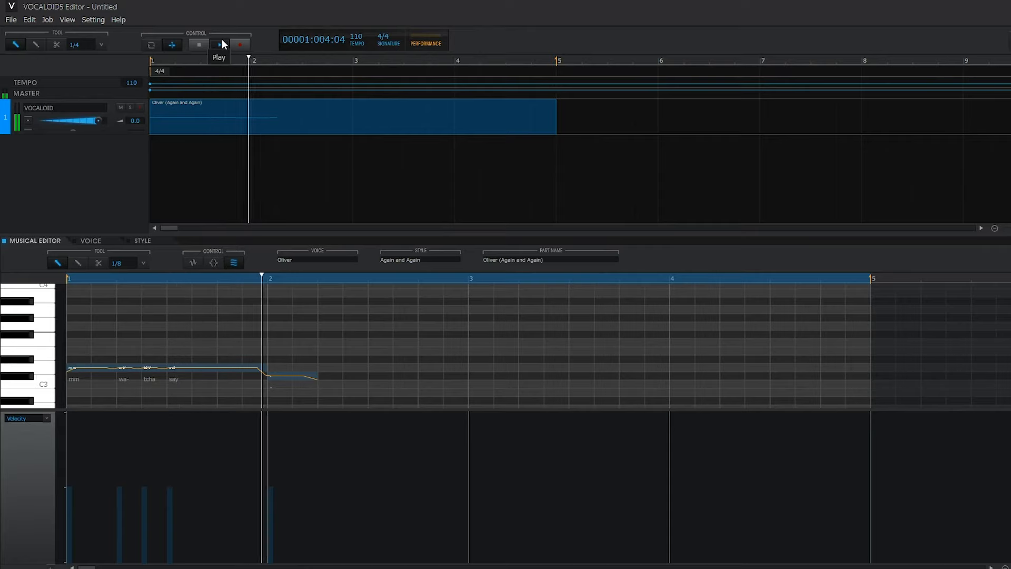
click(198, 43)
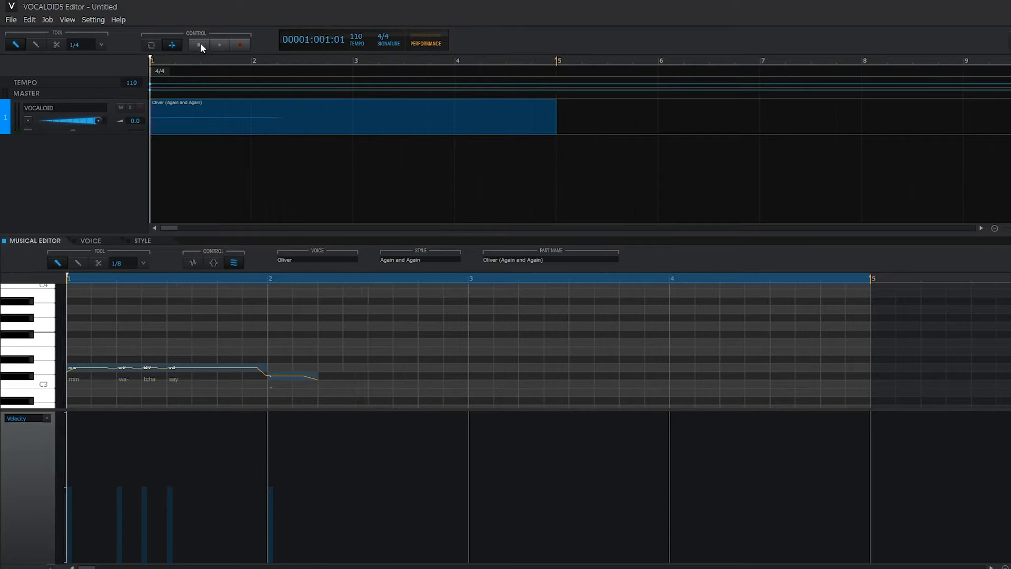
click(201, 44)
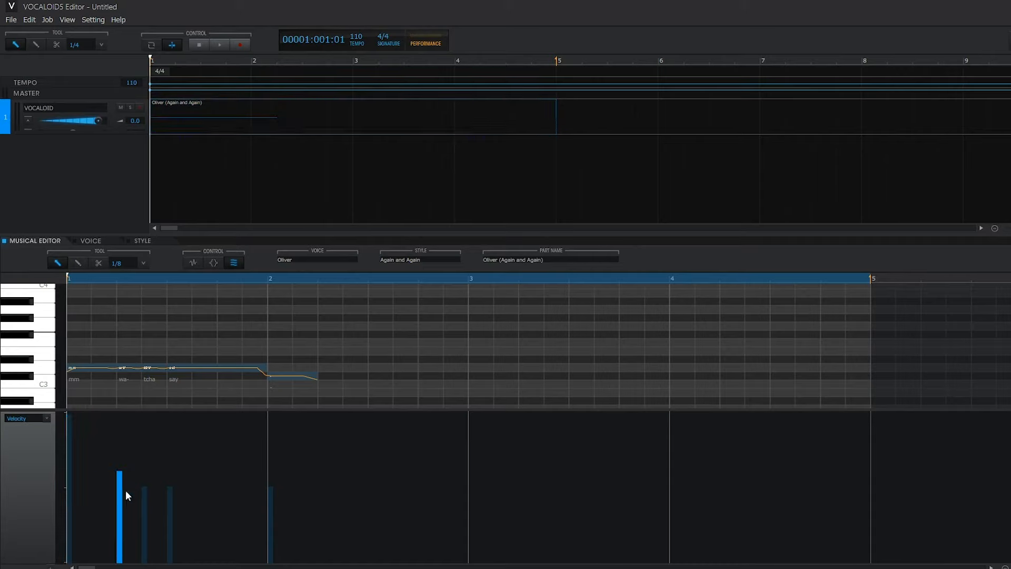
Step: Raise the wa note's velocity bar and replay the phrase to compare
click(323, 116)
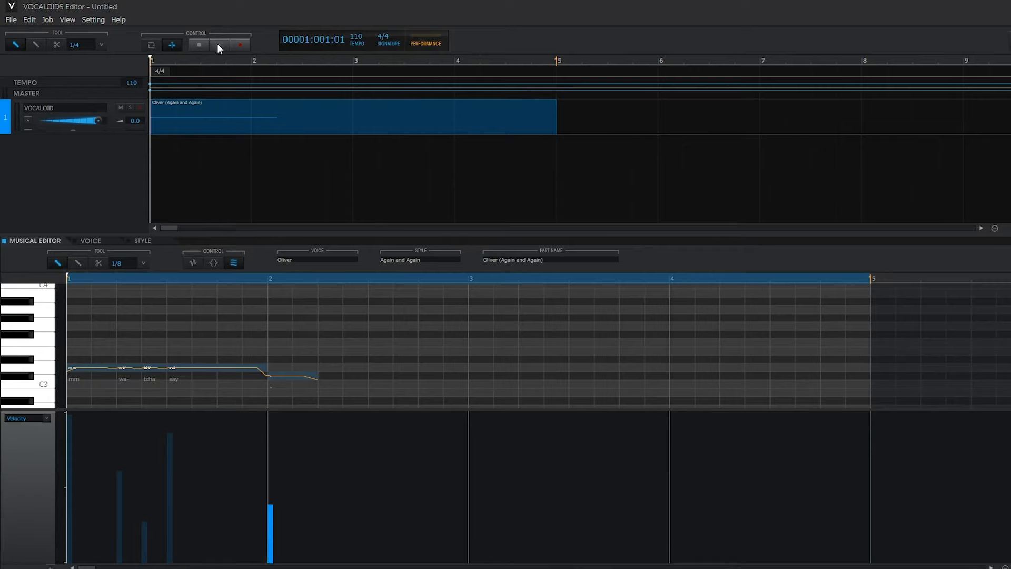
click(219, 44)
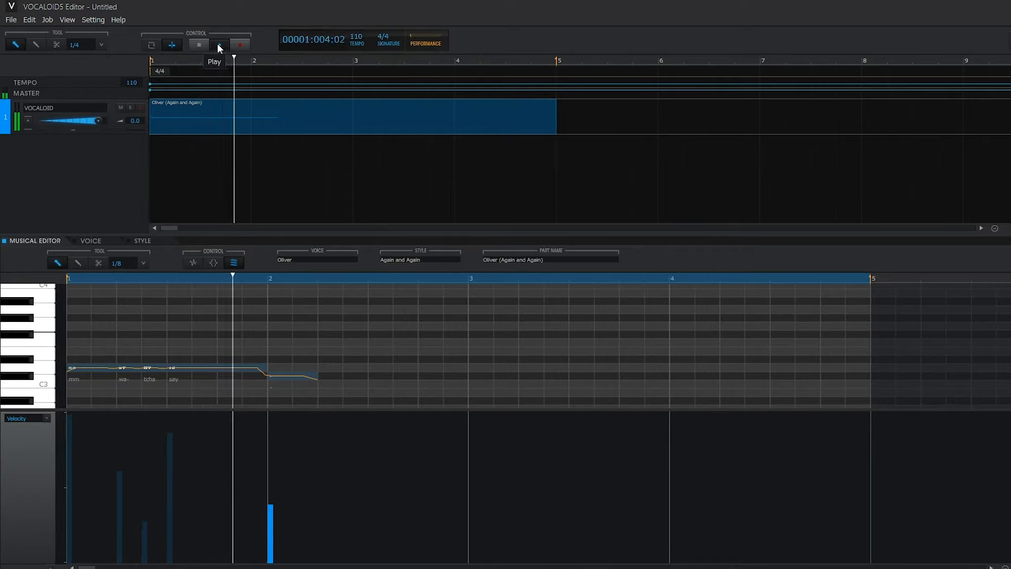
click(199, 45)
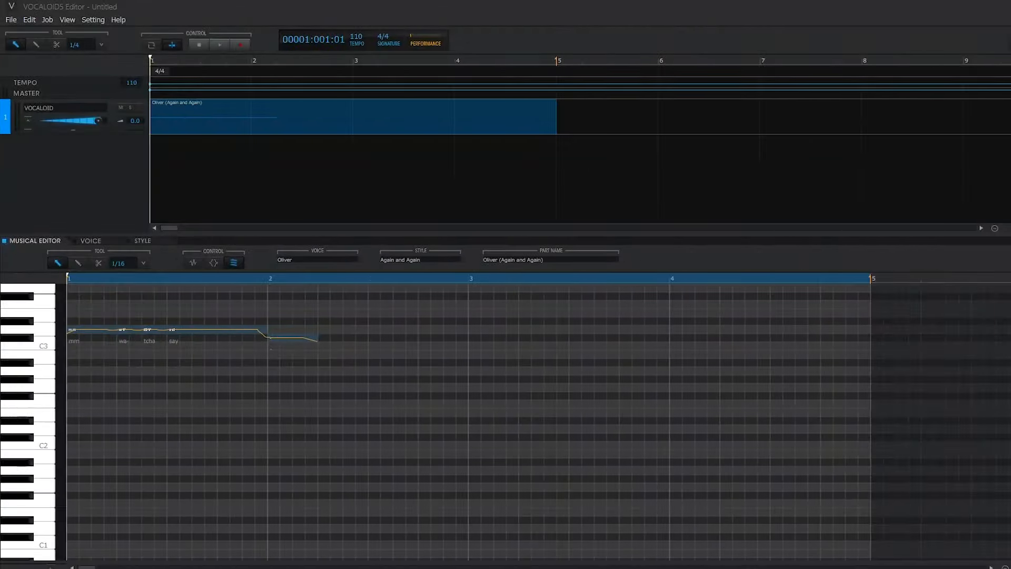
mouse_move(214, 262)
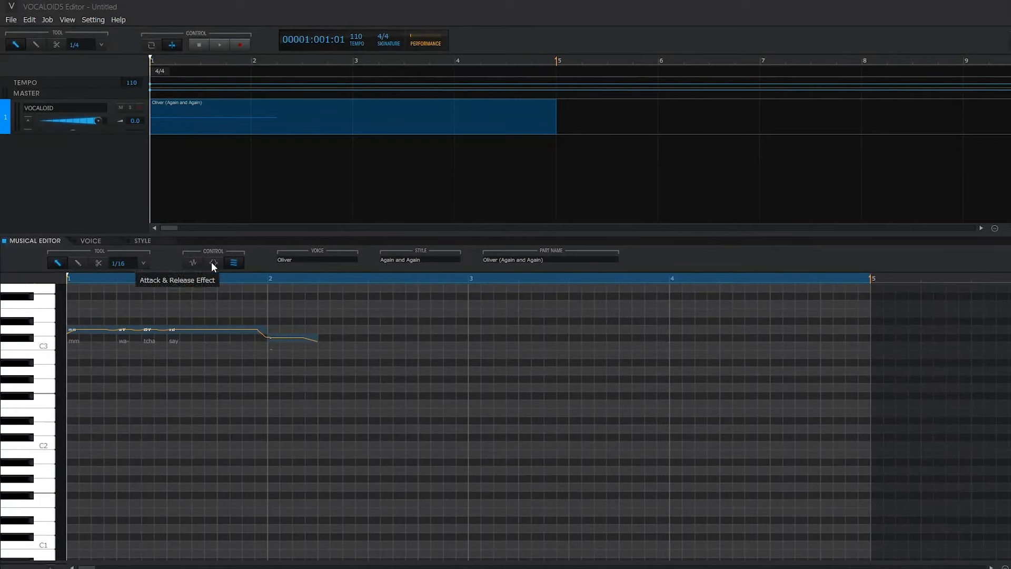
Step: Browse the Attack & Release Effect categories for the selected final held note
click(213, 263)
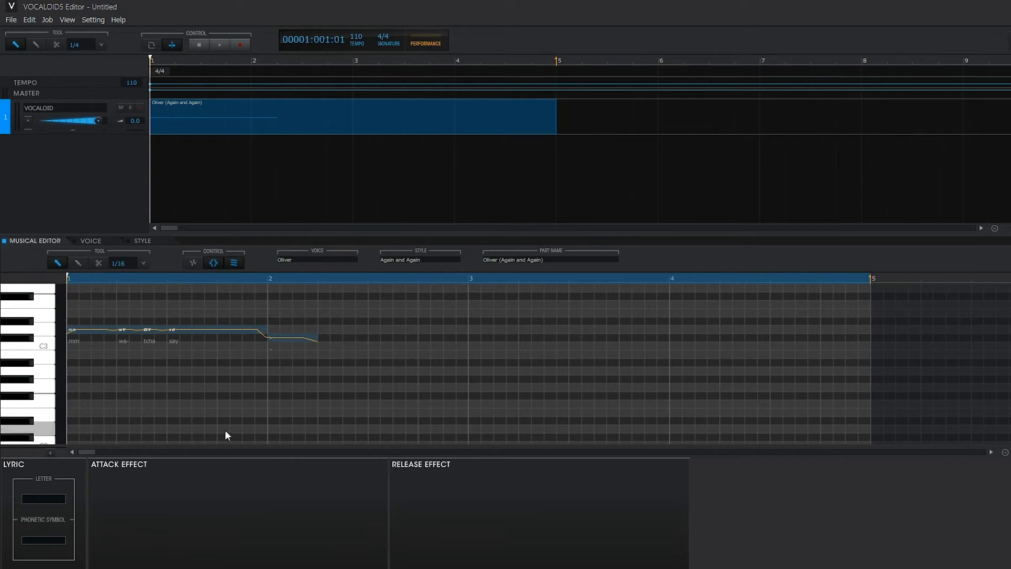
click(292, 337)
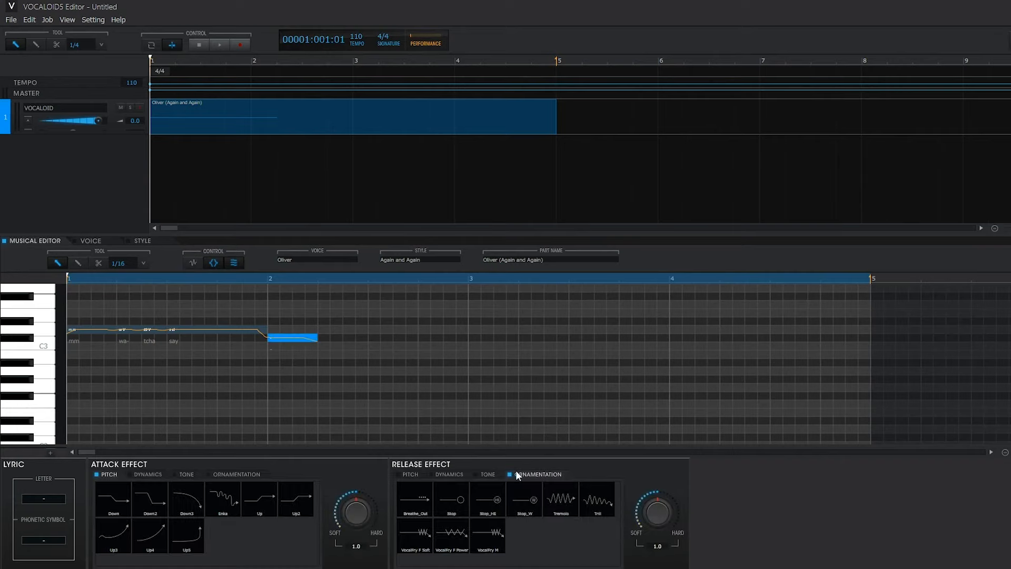
click(449, 474)
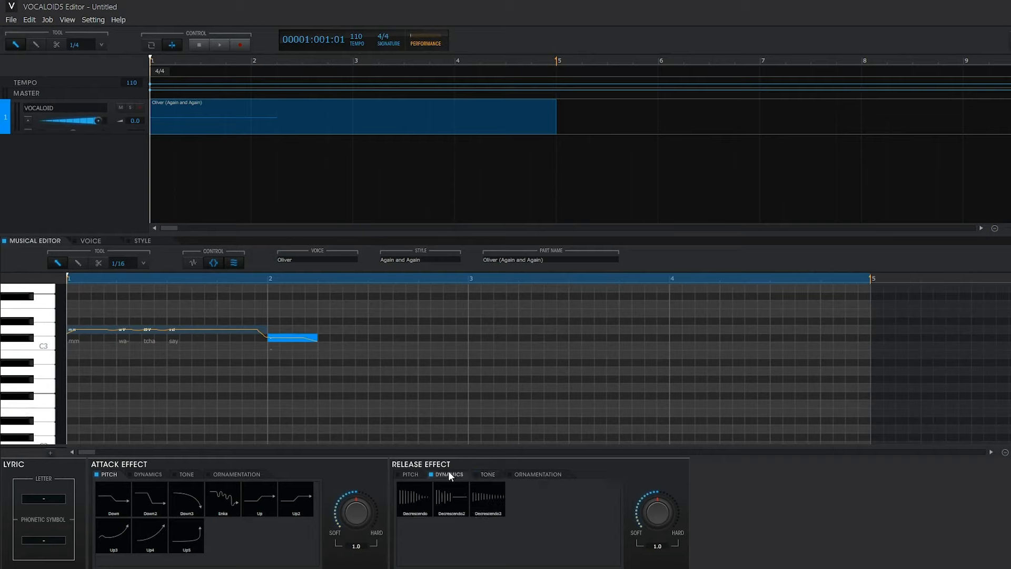
click(411, 474)
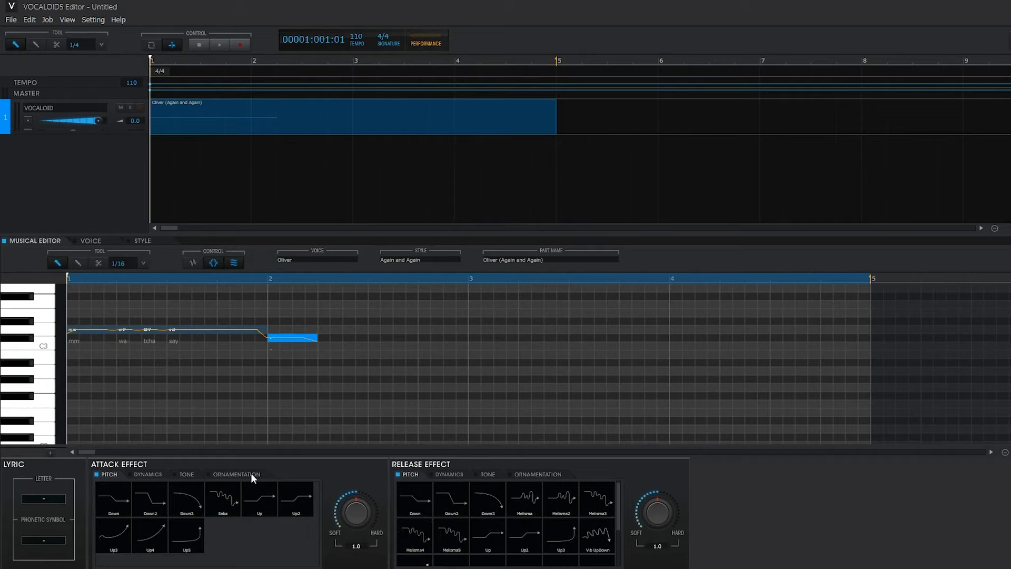
click(186, 474)
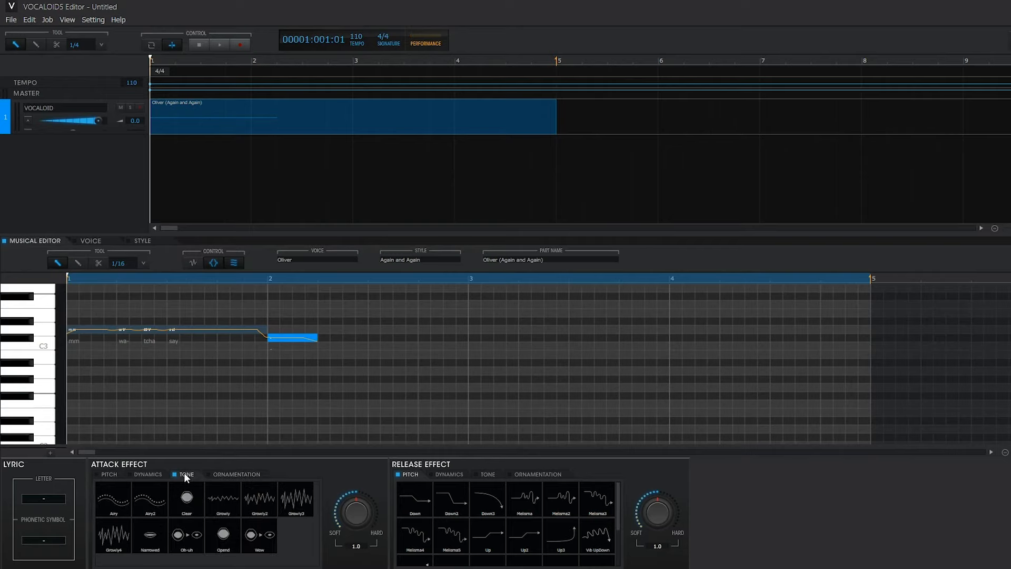
click(147, 474)
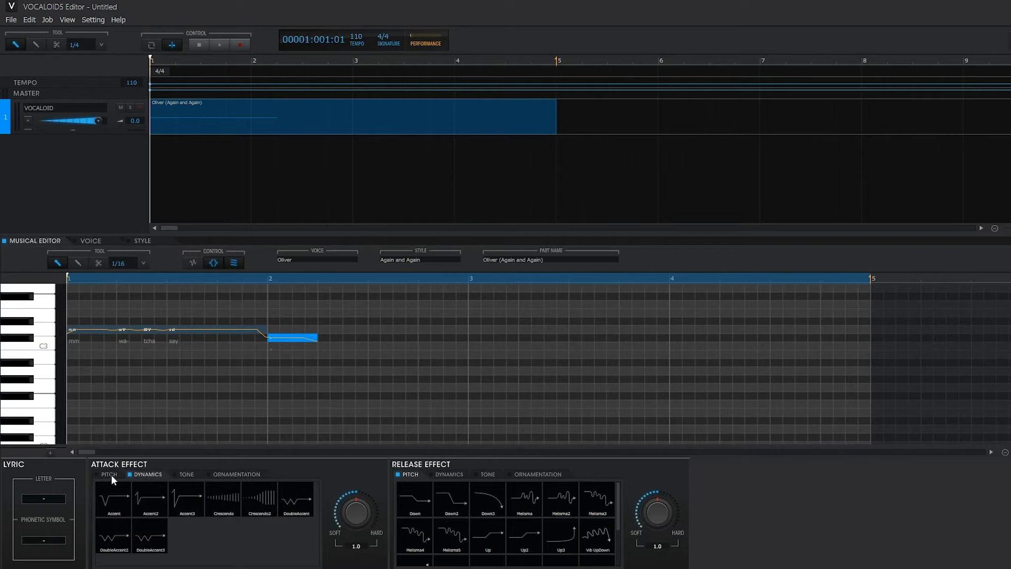
click(538, 474)
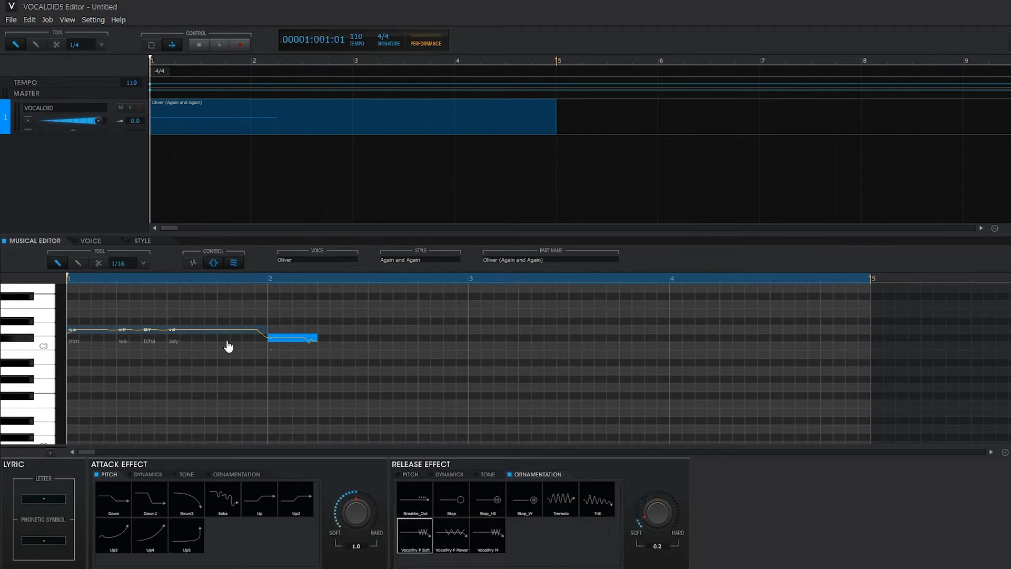
Step: Apply the slight vibrato release effect and play the phrase back
click(213, 331)
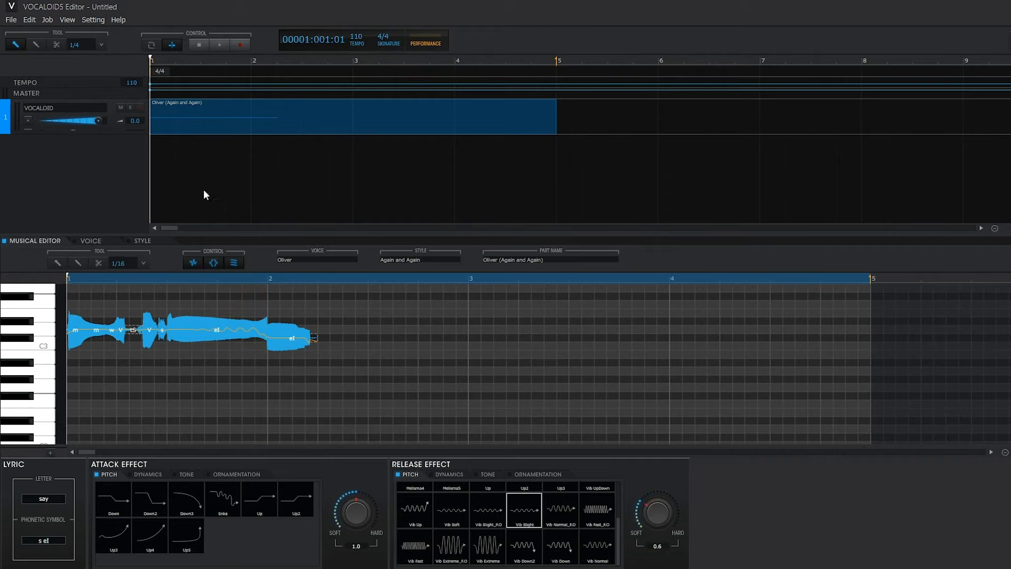
click(219, 44)
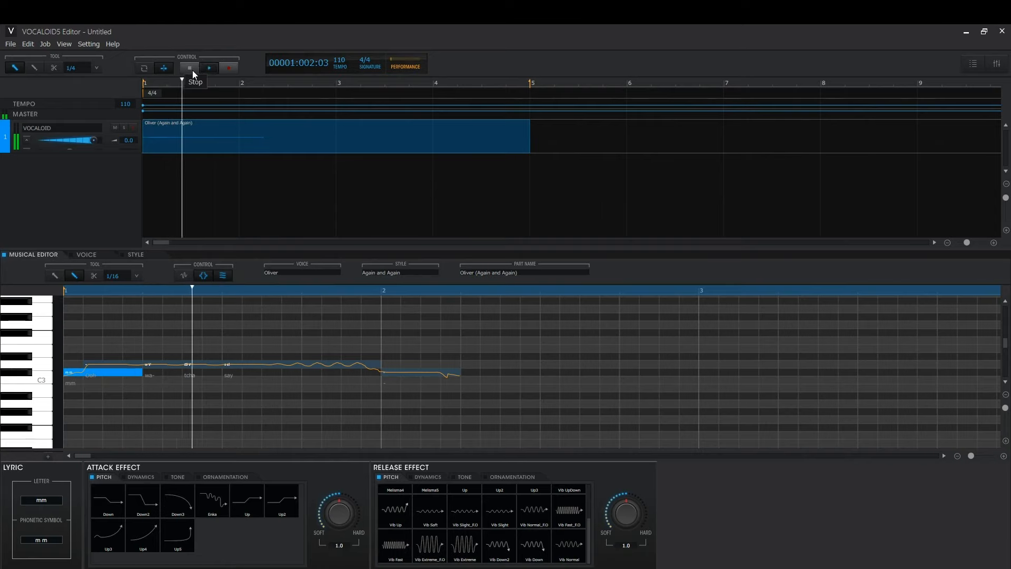
Step: Change the short bar-1 note's lyric to 'Ooh' and replay the phrase from the start
click(208, 67)
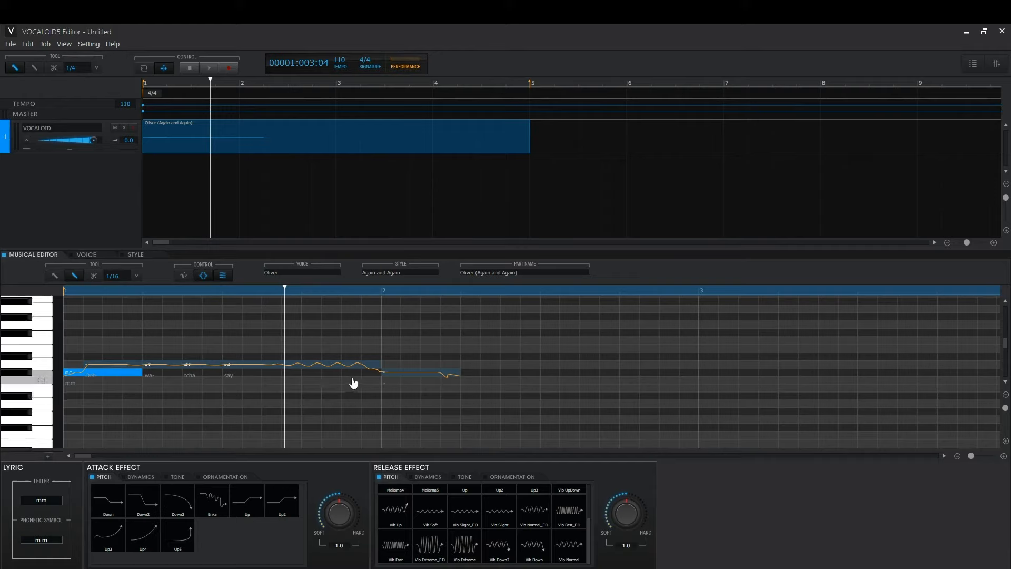
mouse_move(331, 387)
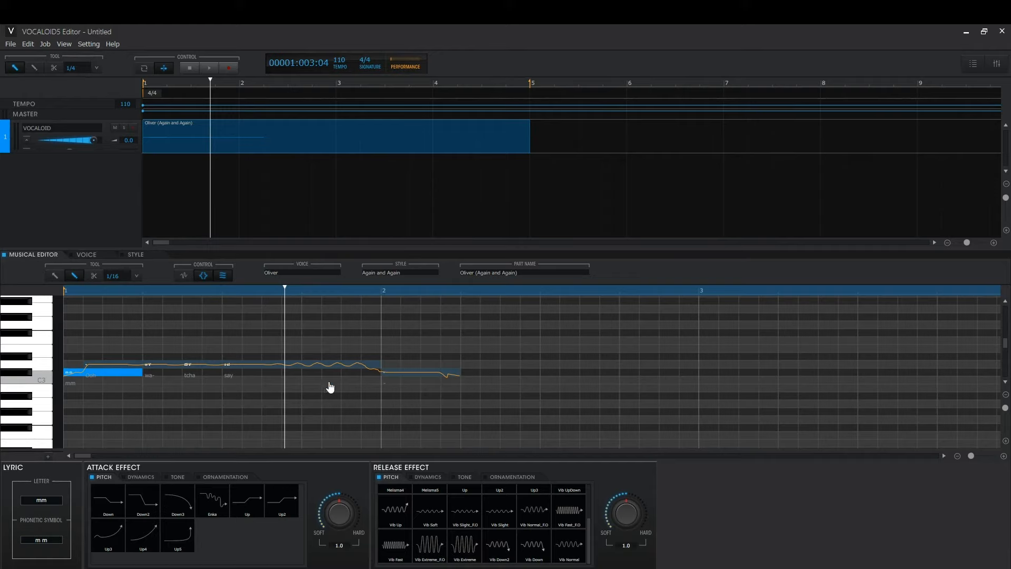
click(329, 374)
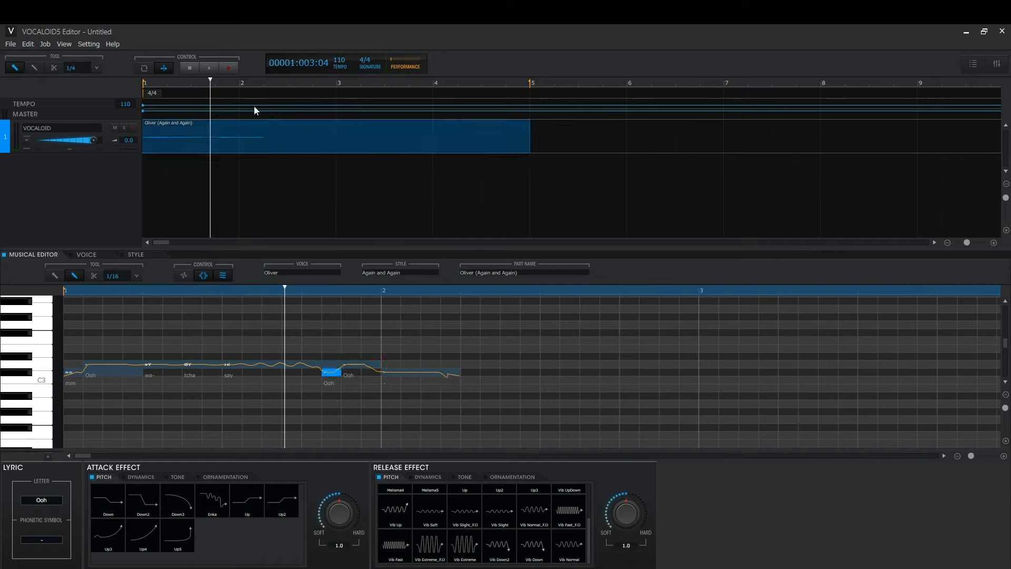
click(189, 68)
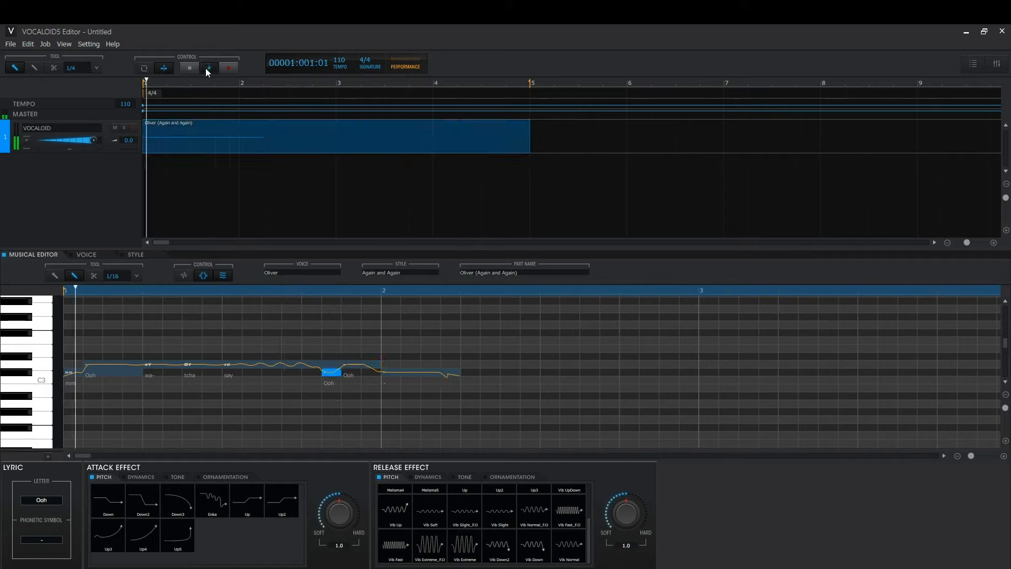
click(208, 67)
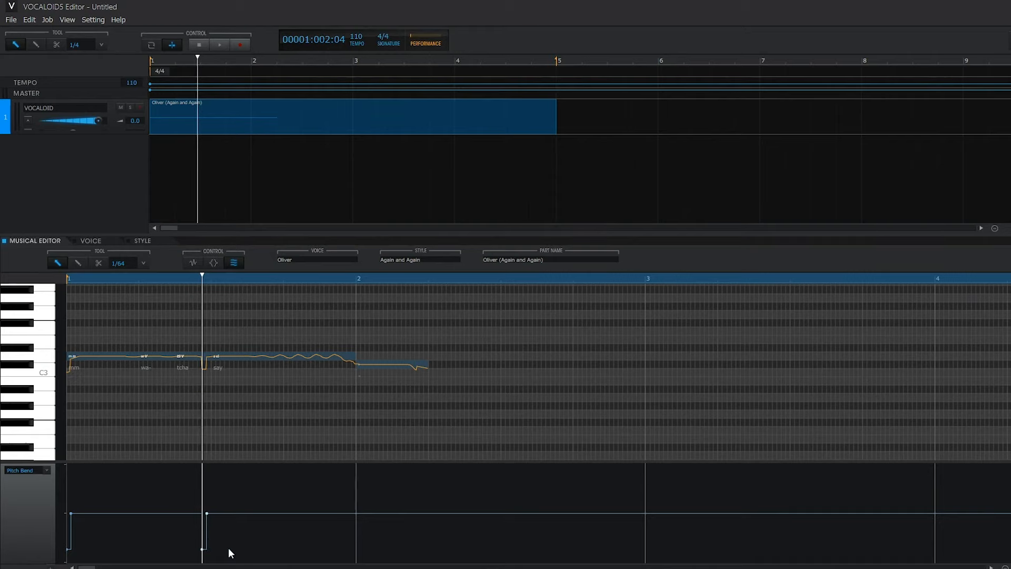
mouse_move(184, 556)
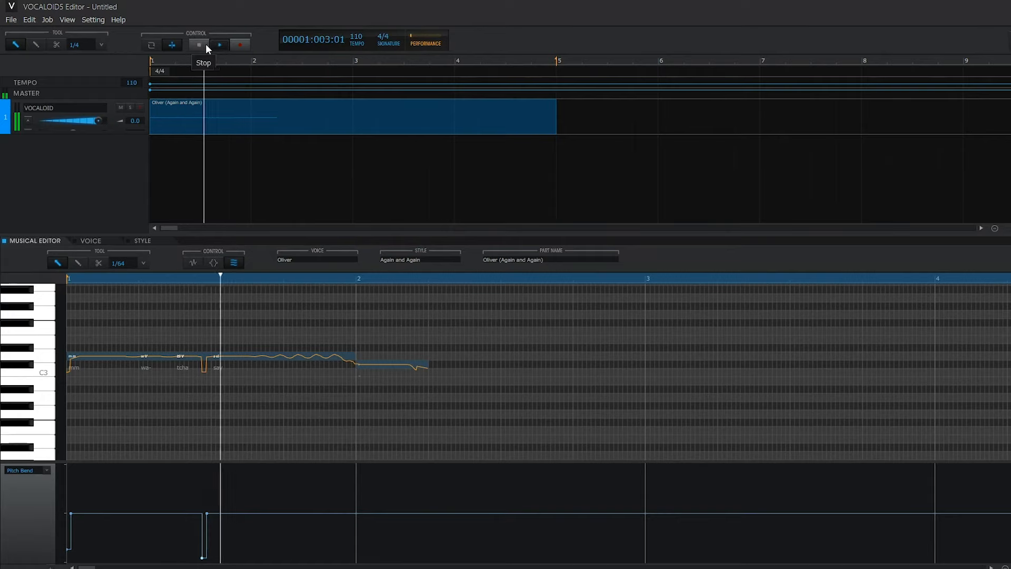
Step: Draw a downward bend at mm's start and a dip-then-flick before say
click(219, 44)
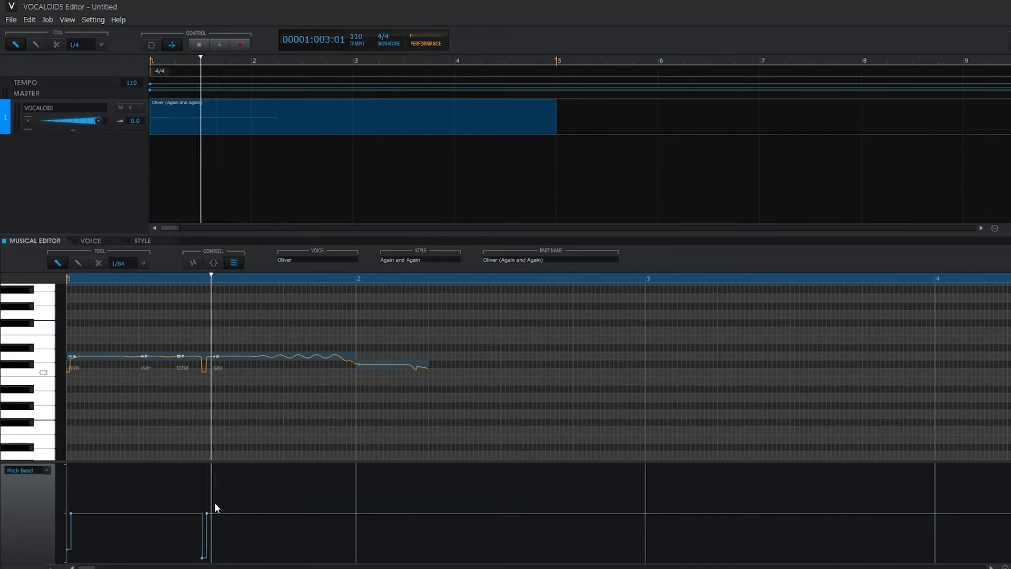
right_click(216, 506)
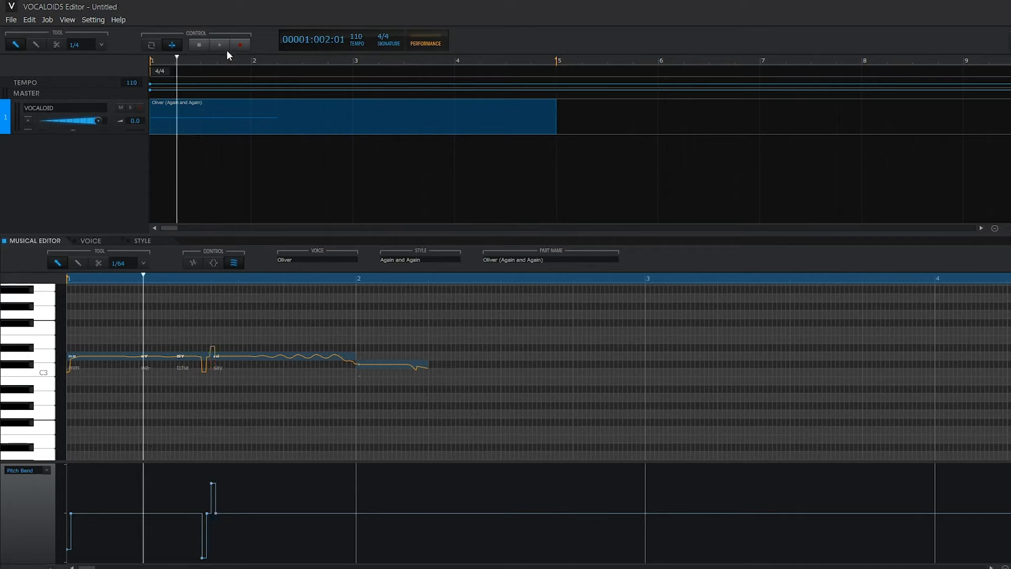
click(219, 44)
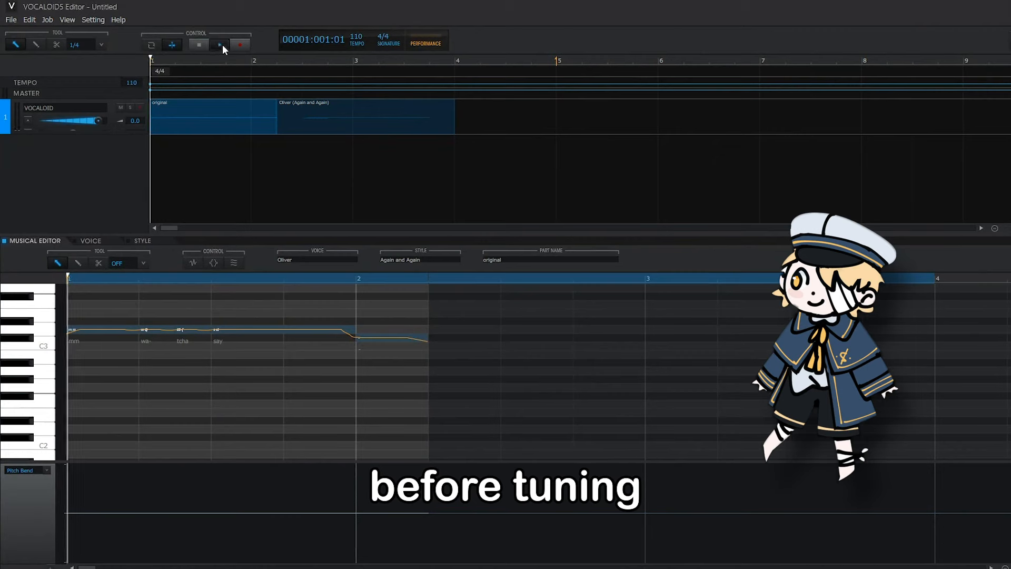
Step: Play the untuned 'original' part for comparison with the tuned version
click(220, 45)
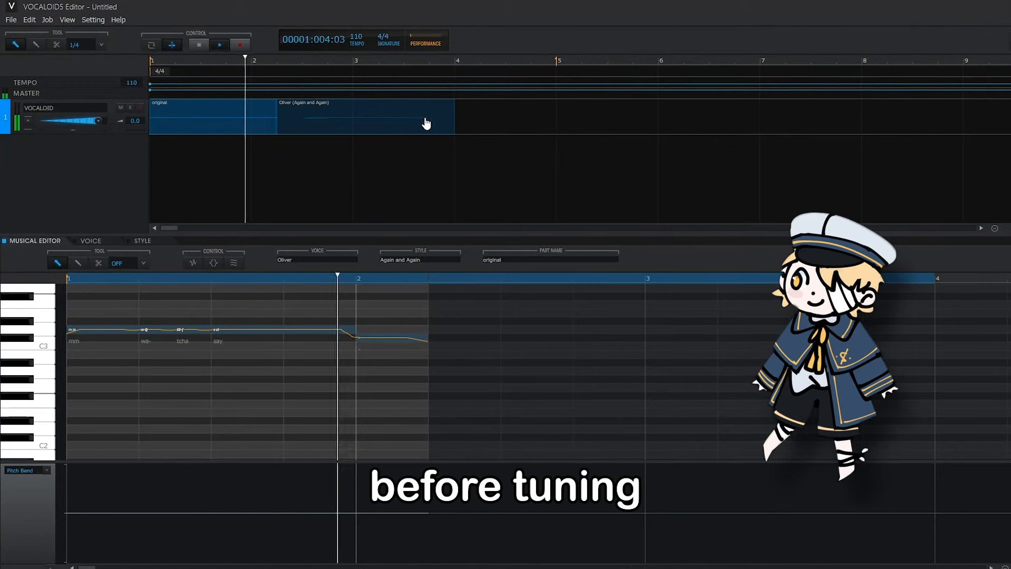